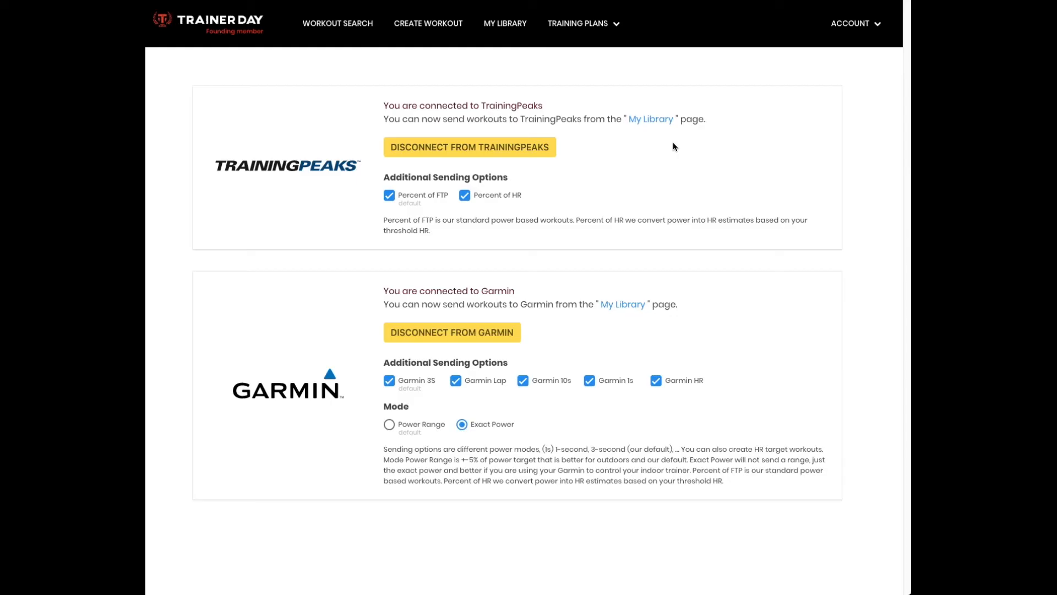
mouse_move(520, 216)
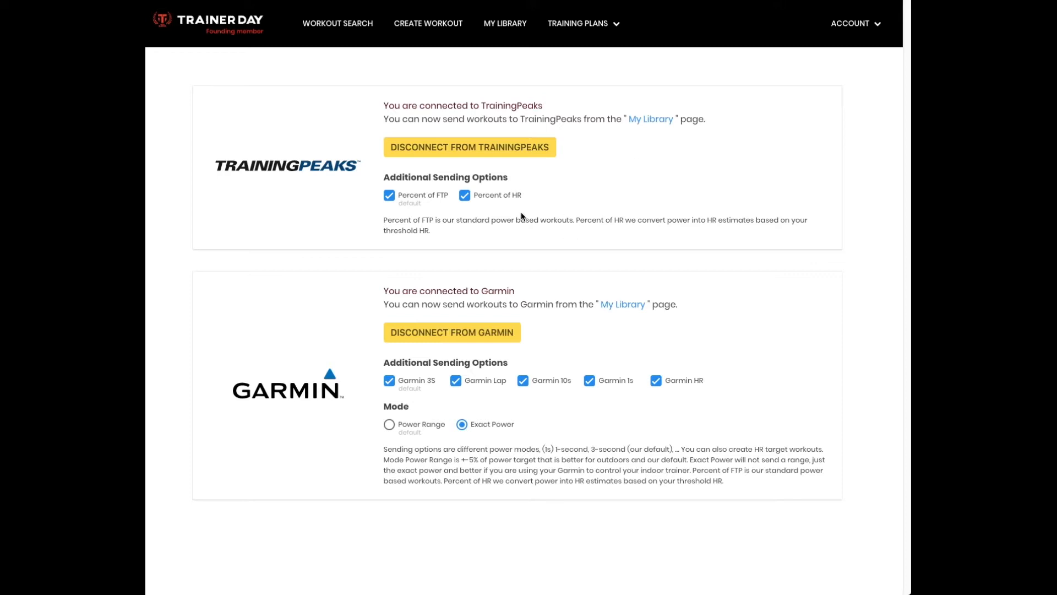
mouse_move(434, 235)
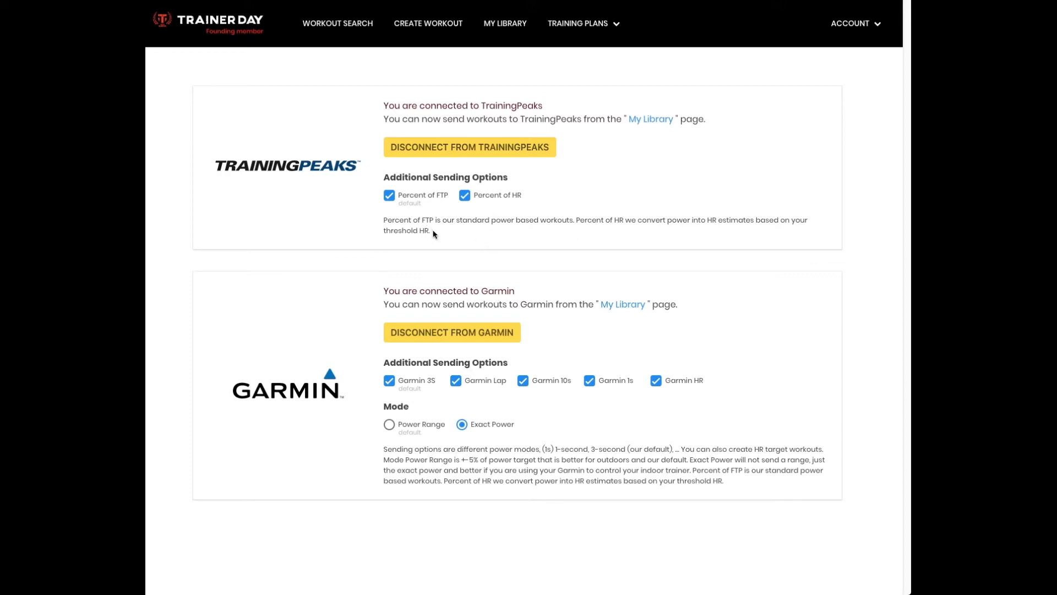
mouse_move(324, 100)
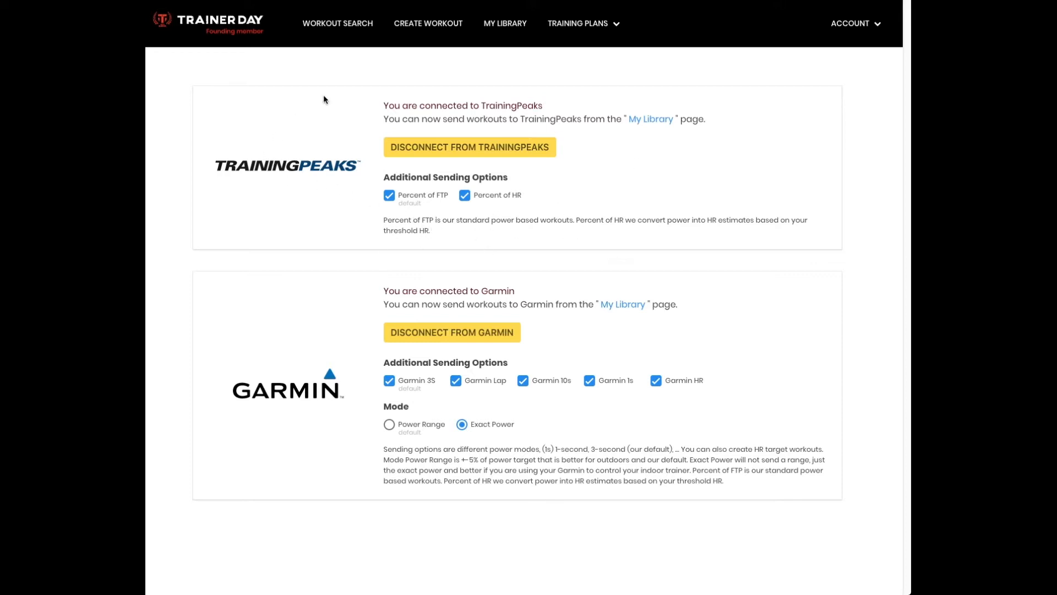
- Glance at the account menu, then change the Garmin Mode option to Power Range
click(853, 23)
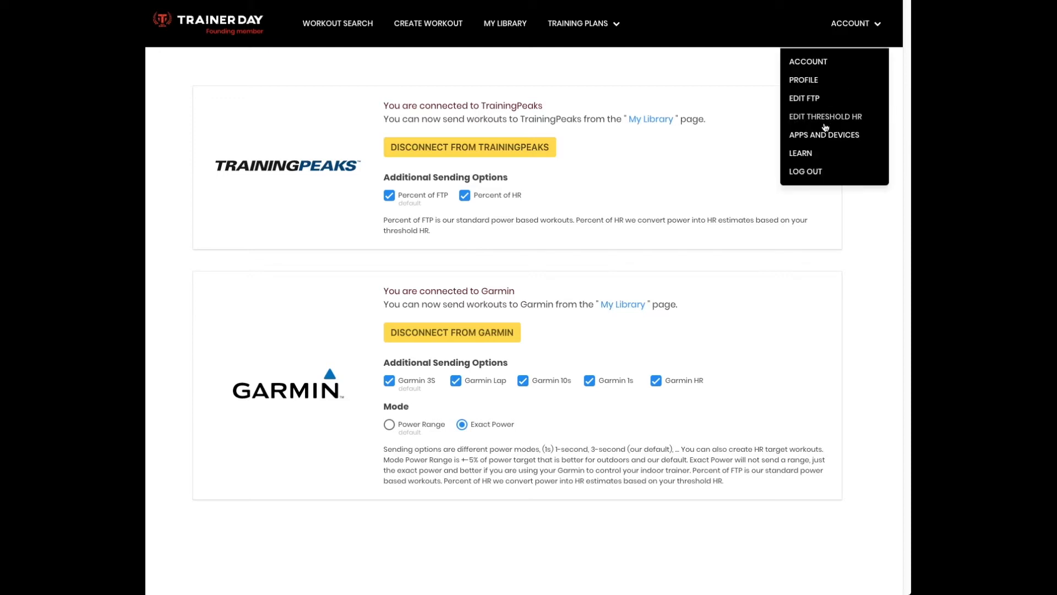
click(529, 155)
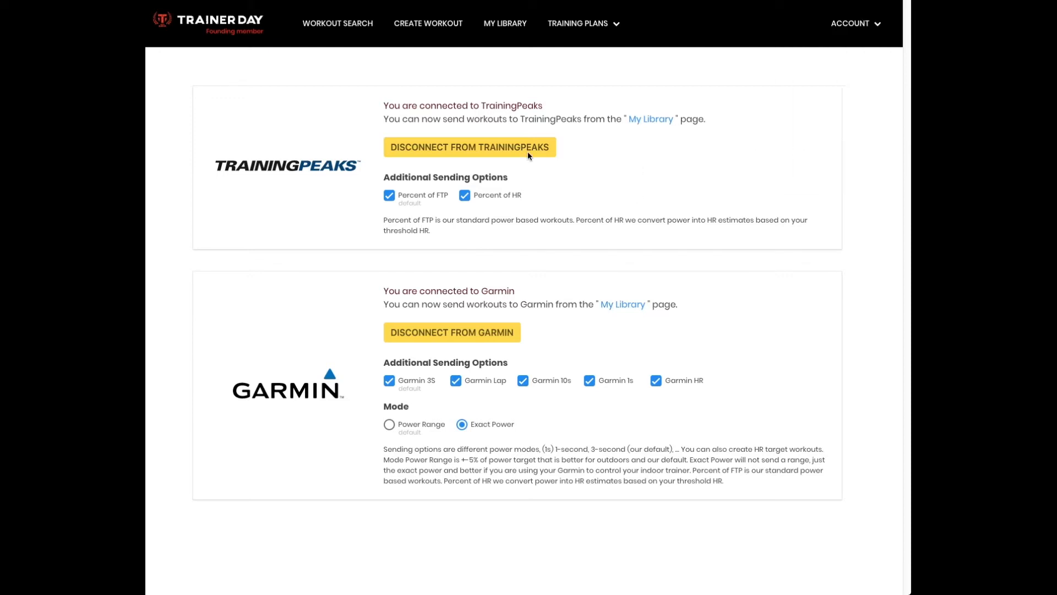
mouse_move(321, 405)
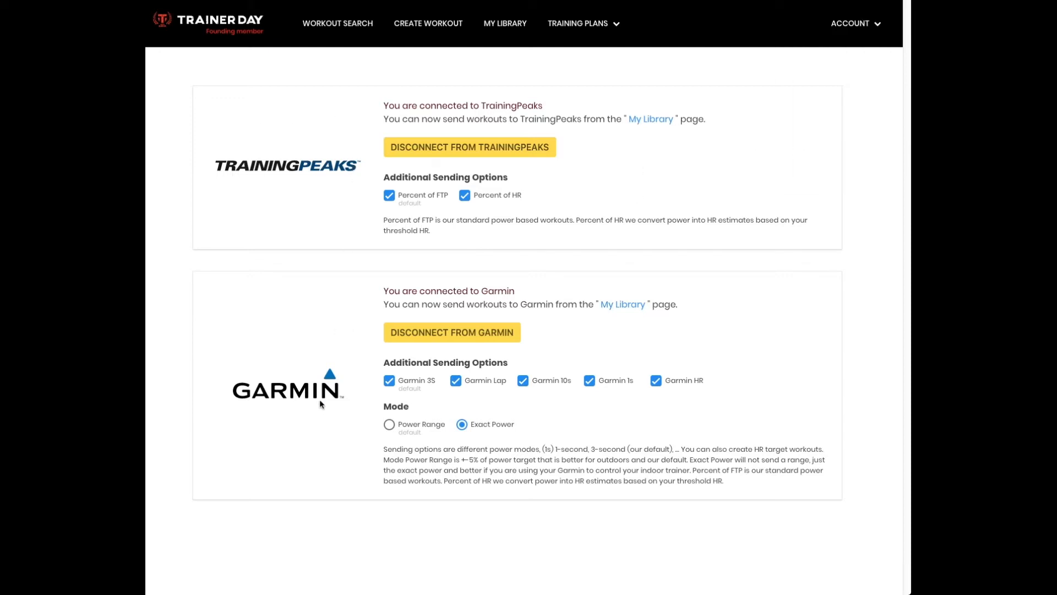
mouse_move(381, 244)
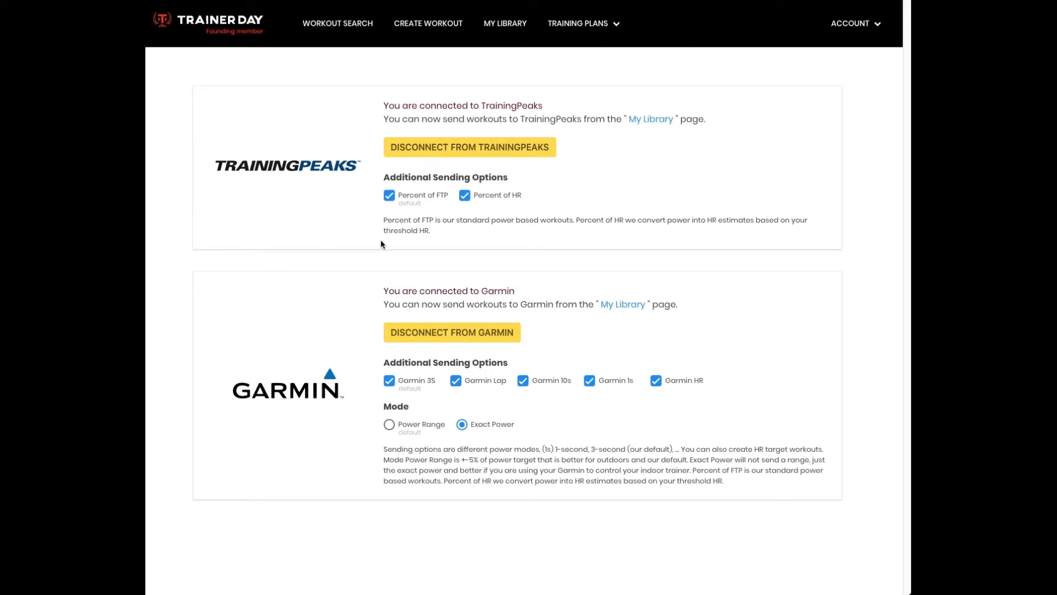
mouse_move(441, 214)
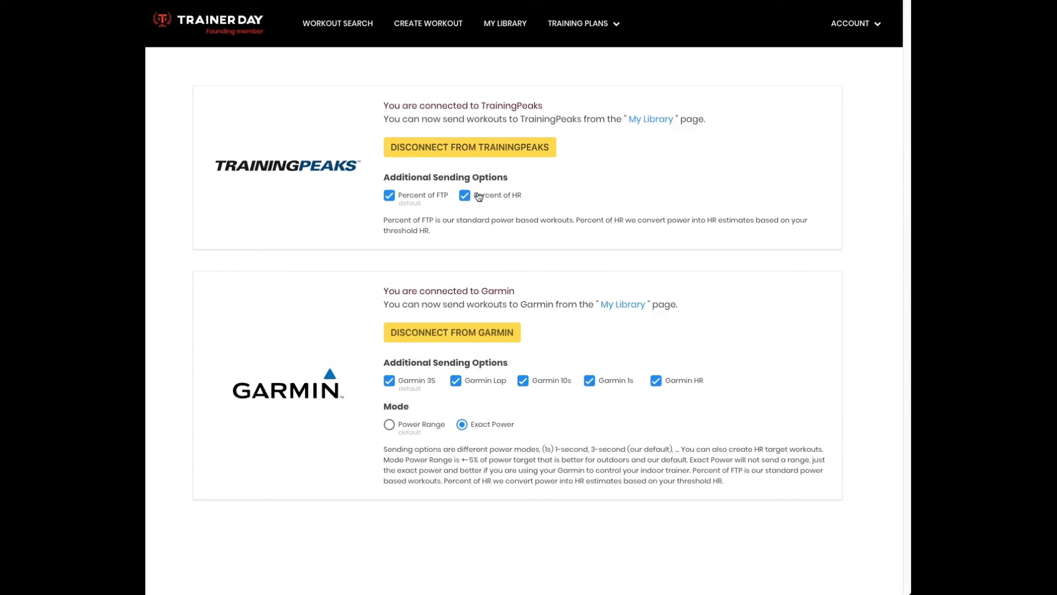
mouse_move(520, 201)
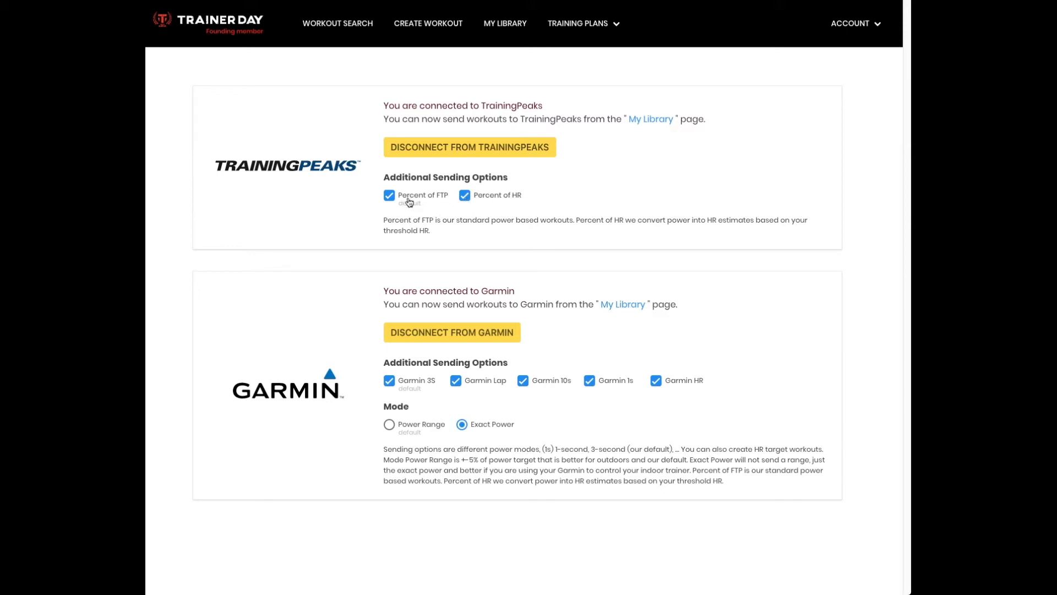
mouse_move(429, 202)
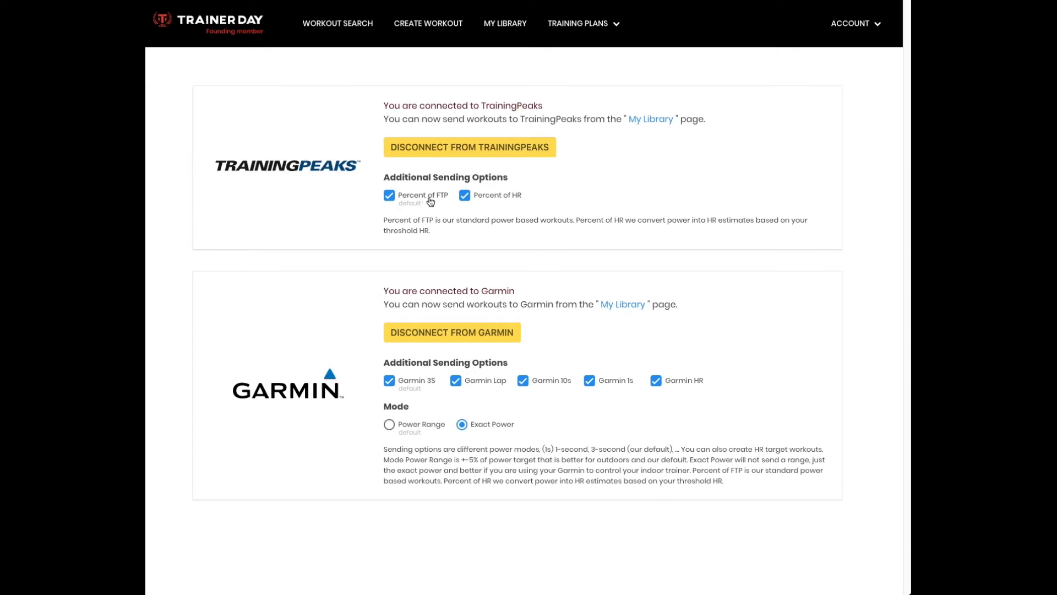
mouse_move(435, 205)
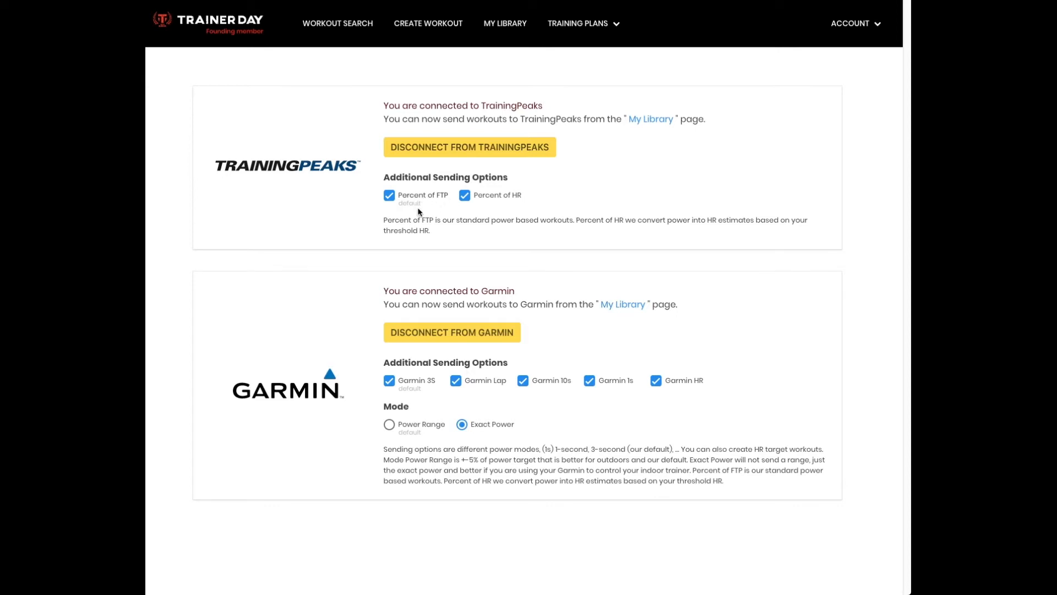
mouse_move(300, 398)
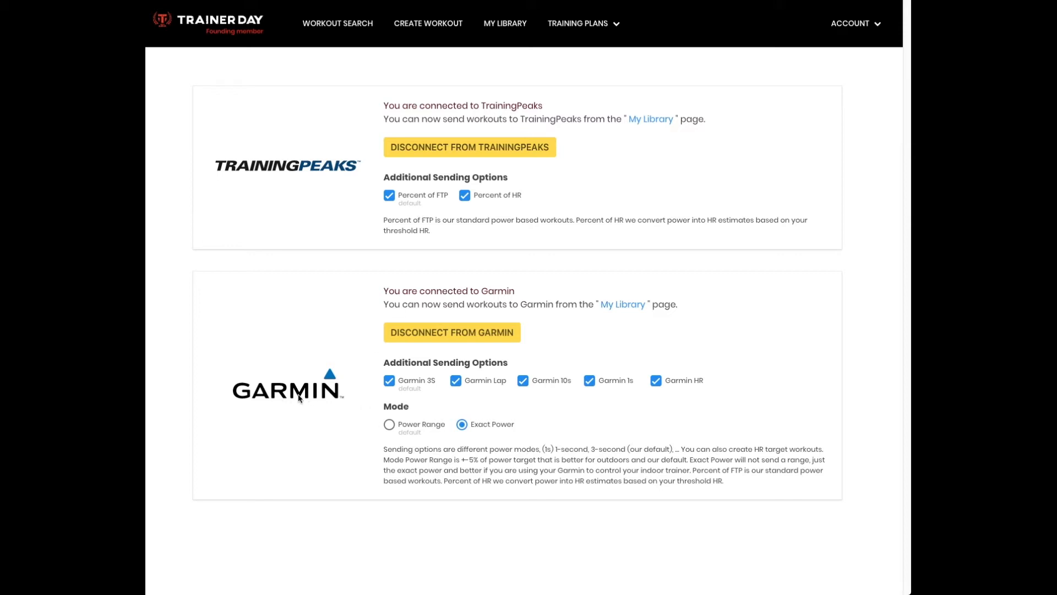
mouse_move(418, 390)
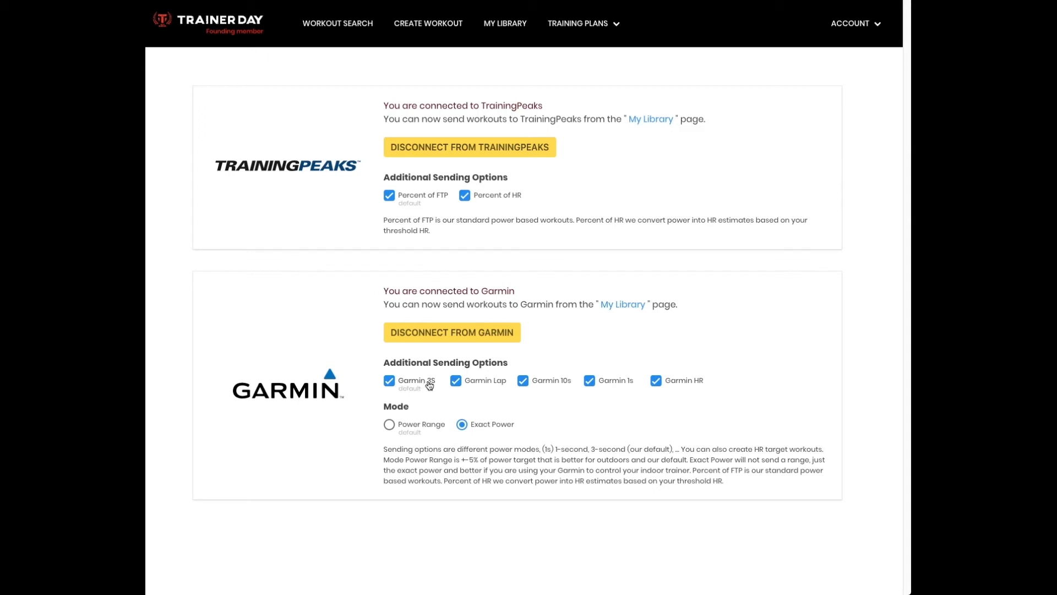
mouse_move(432, 388)
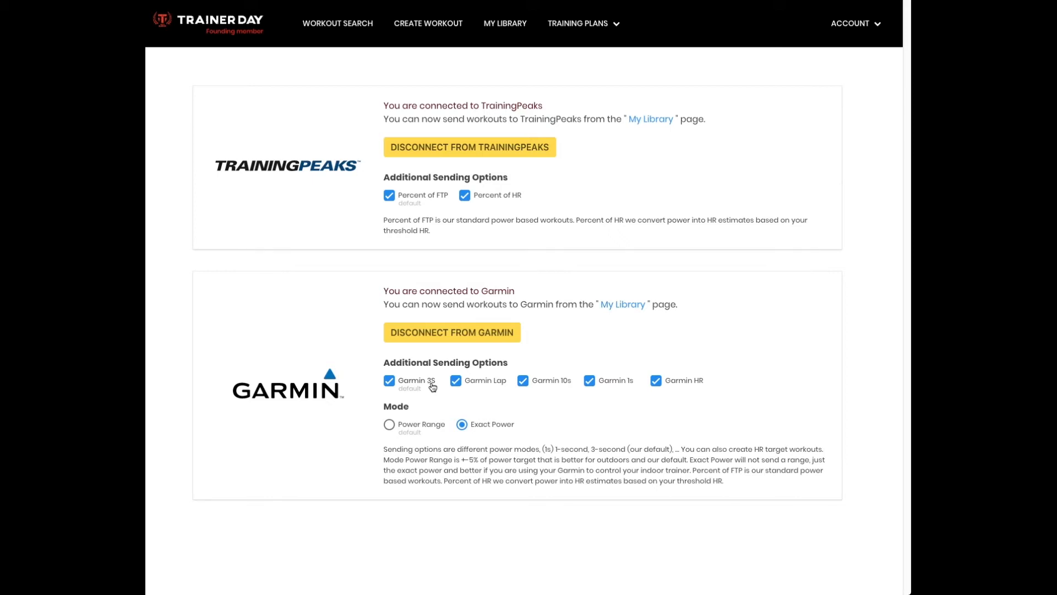
mouse_move(435, 385)
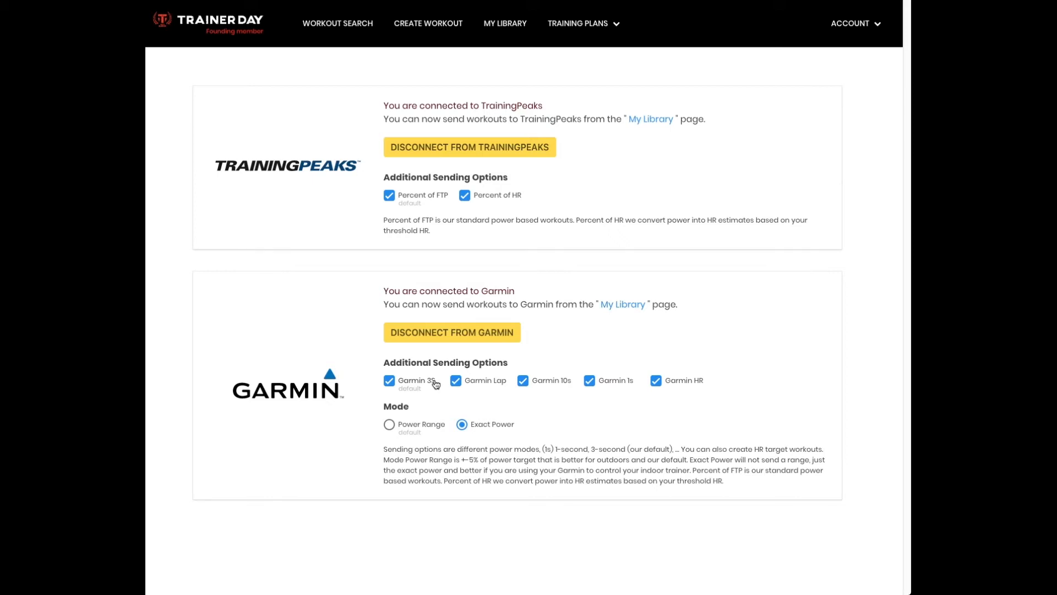
mouse_move(473, 390)
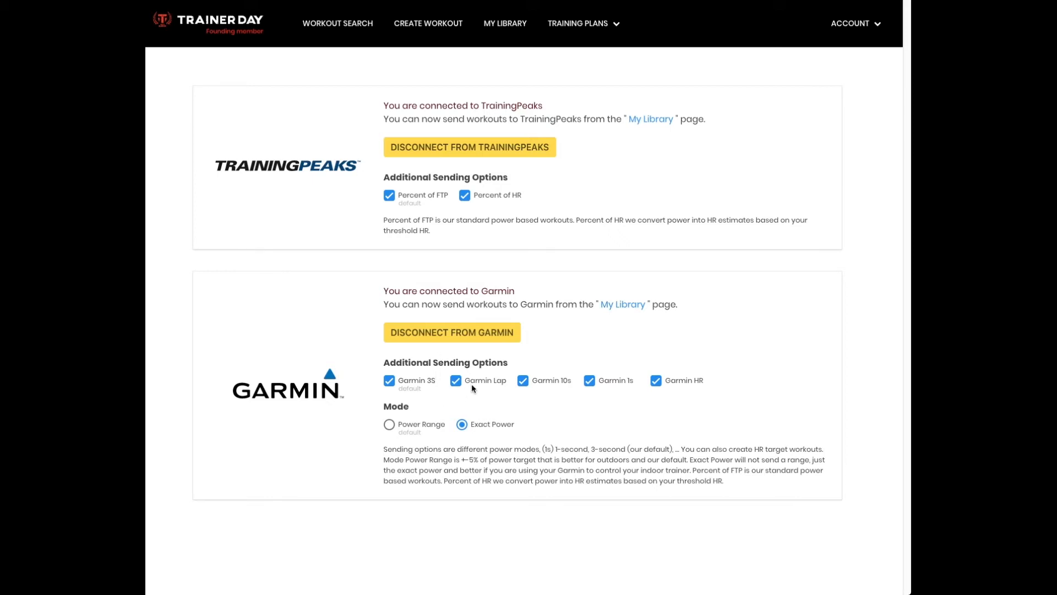
mouse_move(484, 384)
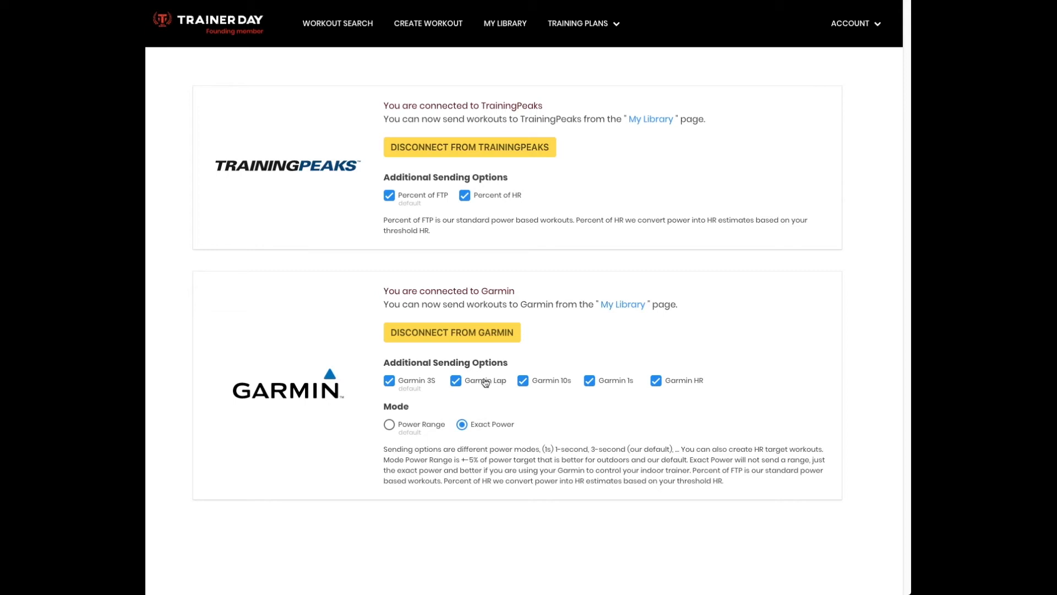
mouse_move(547, 390)
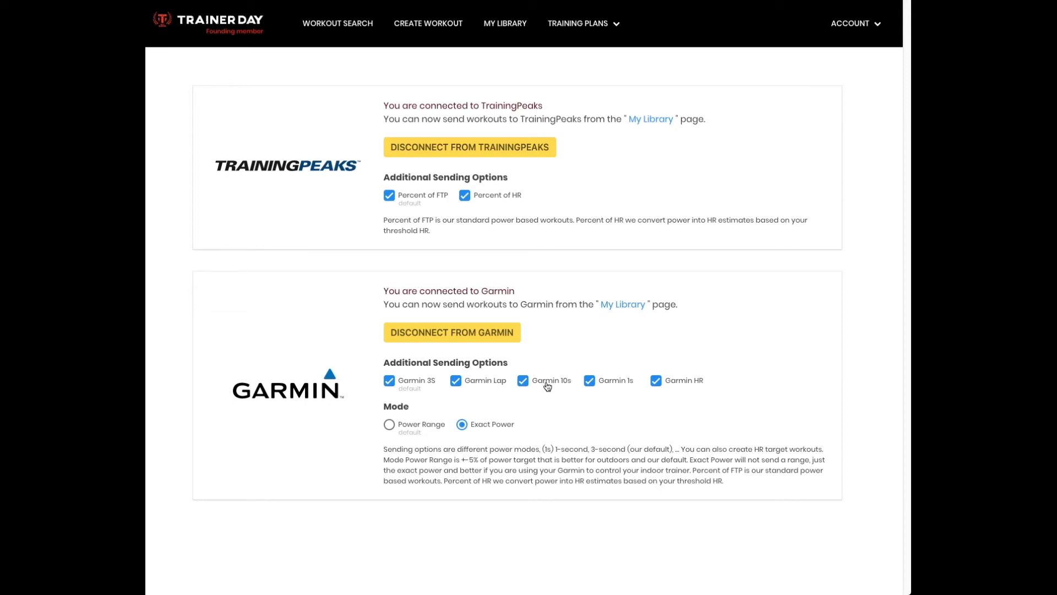
mouse_move(561, 385)
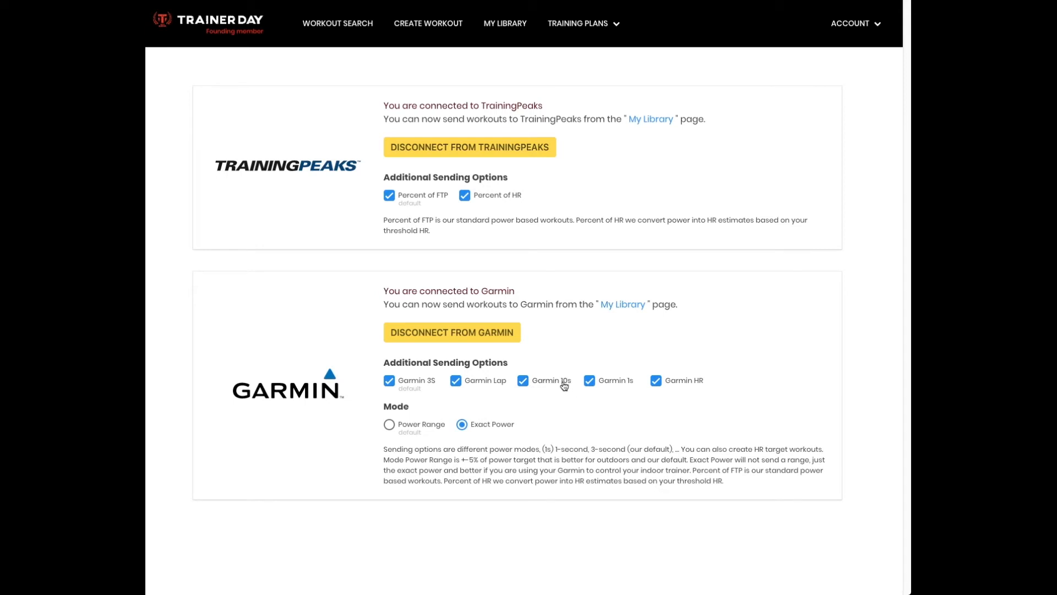
mouse_move(617, 385)
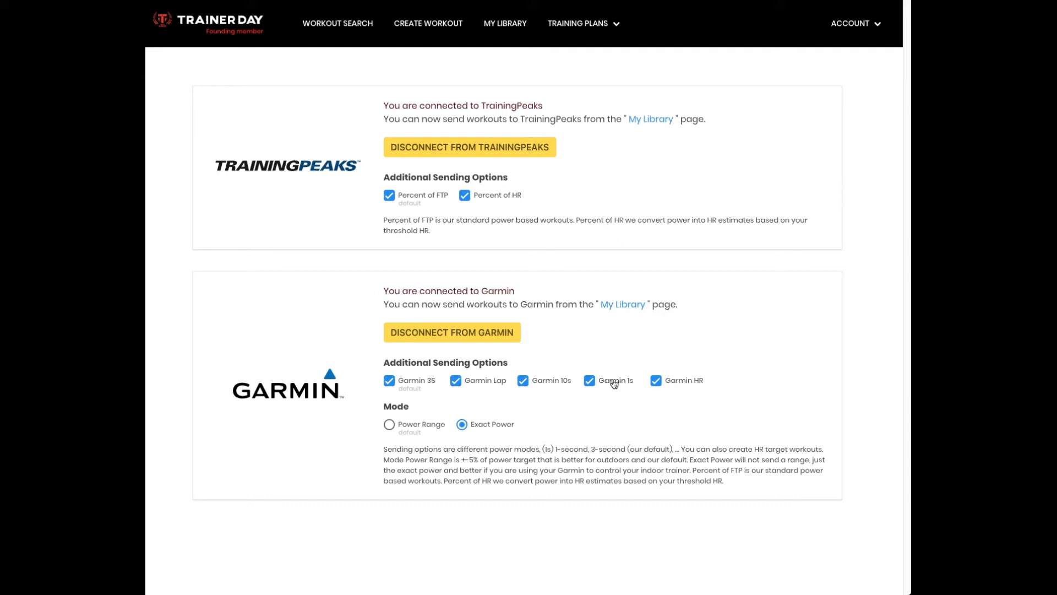
mouse_move(617, 383)
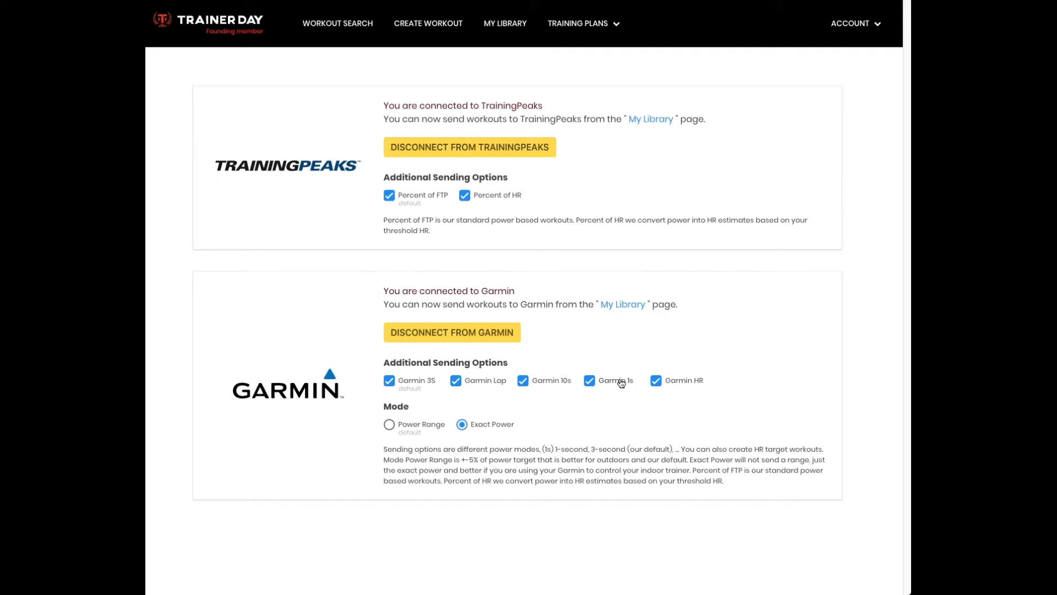
mouse_move(677, 396)
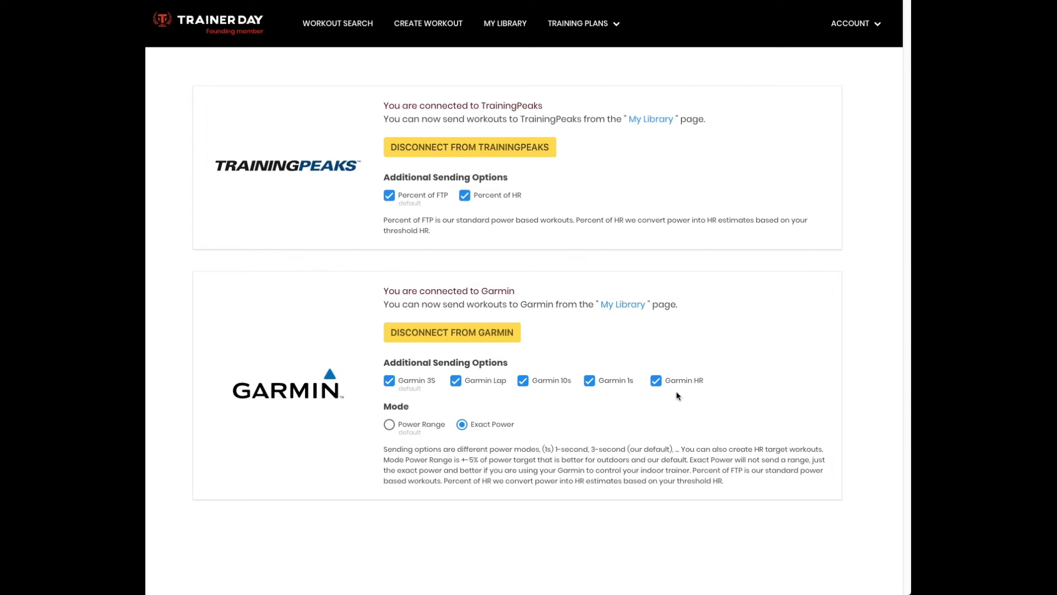
mouse_move(681, 387)
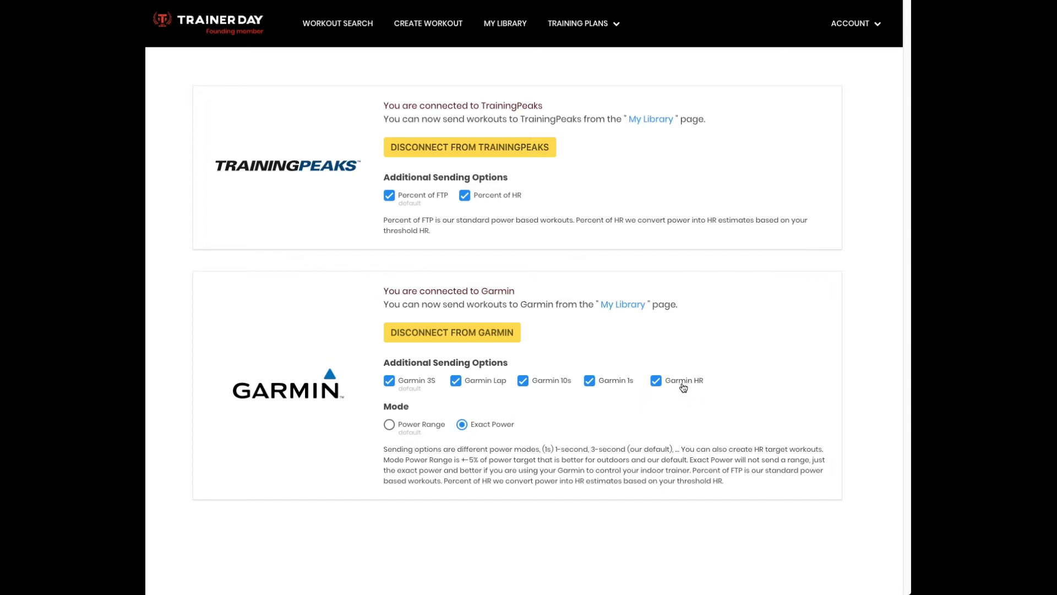
mouse_move(672, 384)
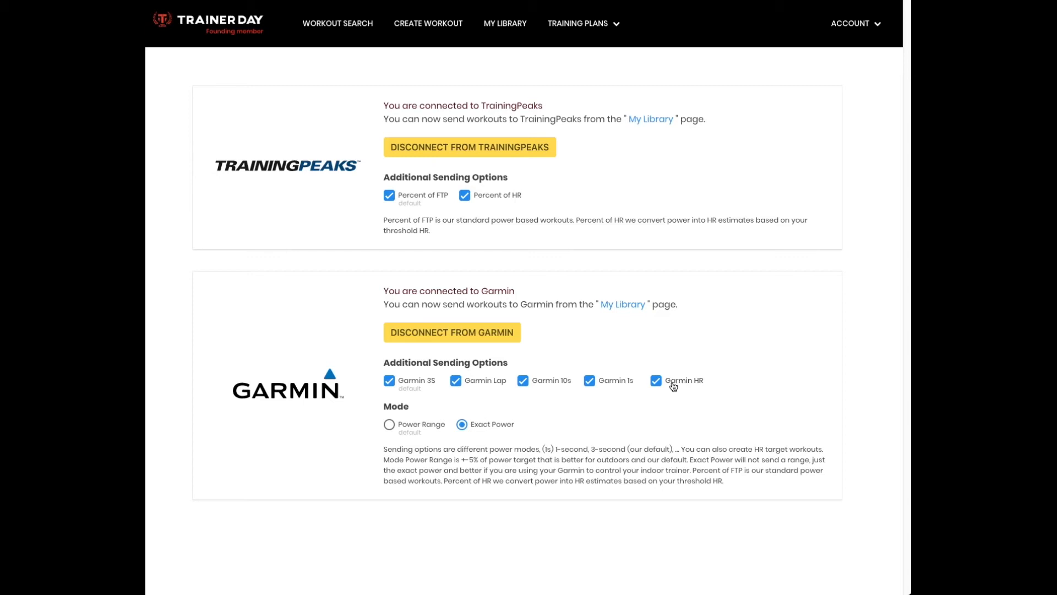
mouse_move(681, 393)
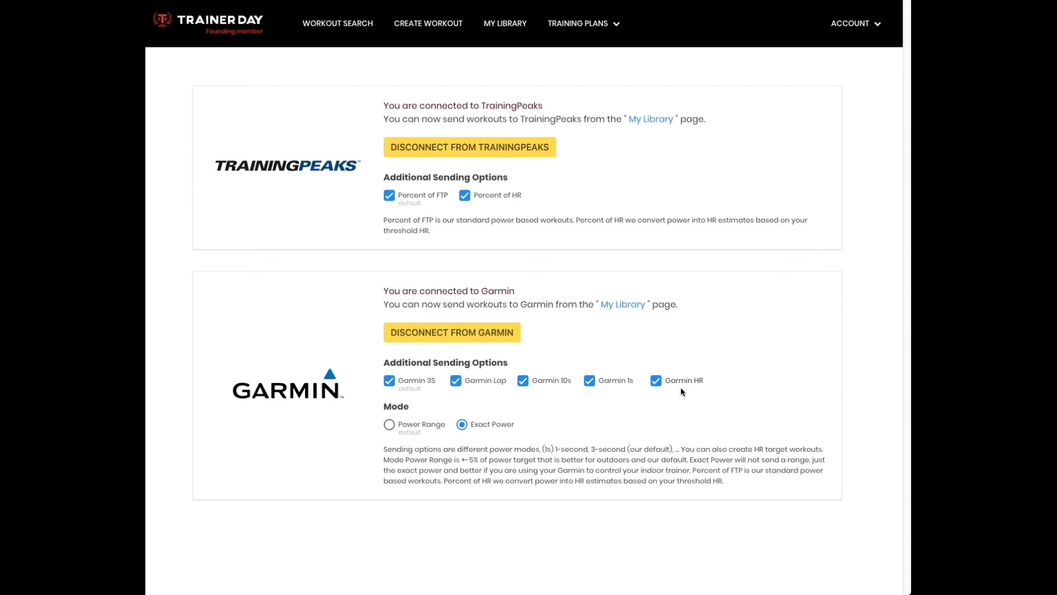
mouse_move(678, 397)
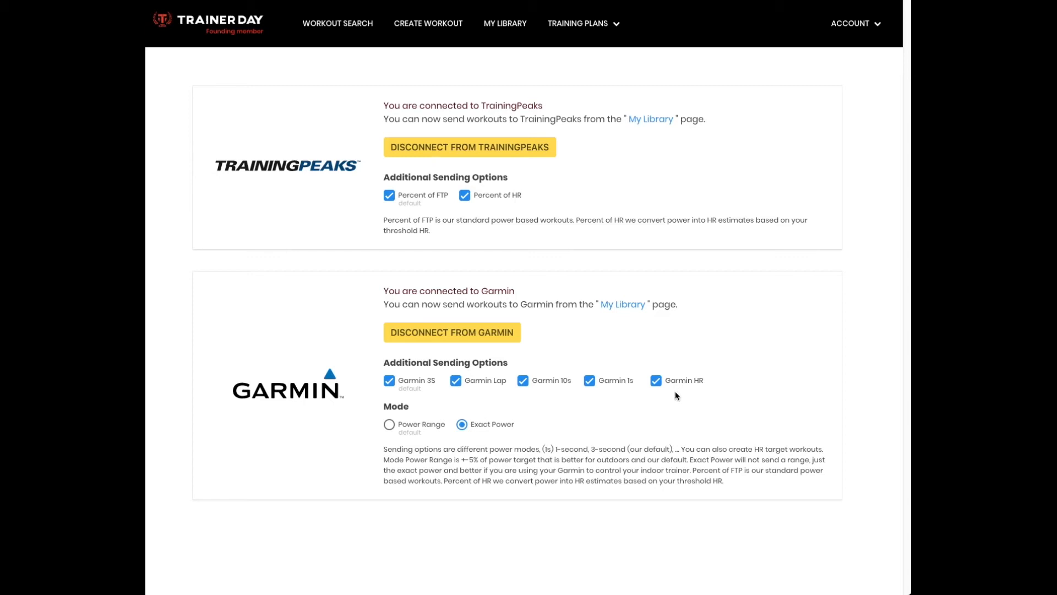
mouse_move(665, 397)
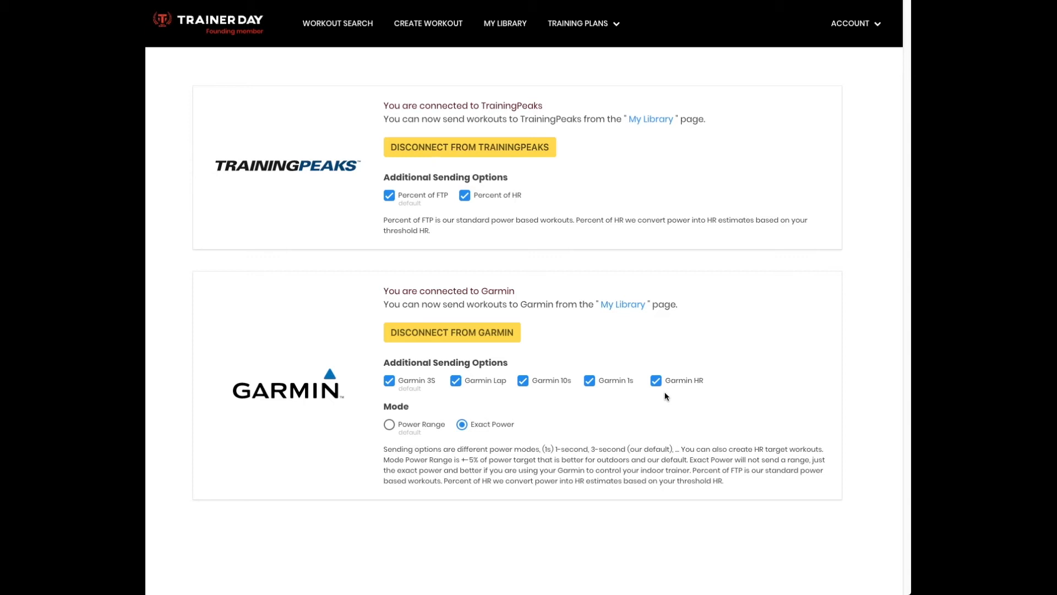
mouse_move(685, 390)
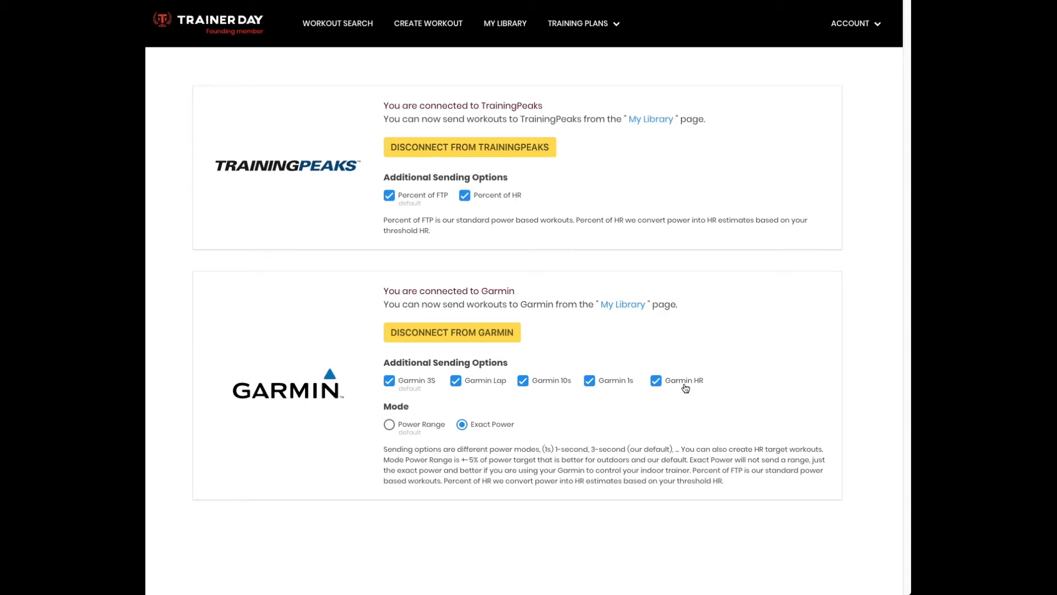
mouse_move(591, 433)
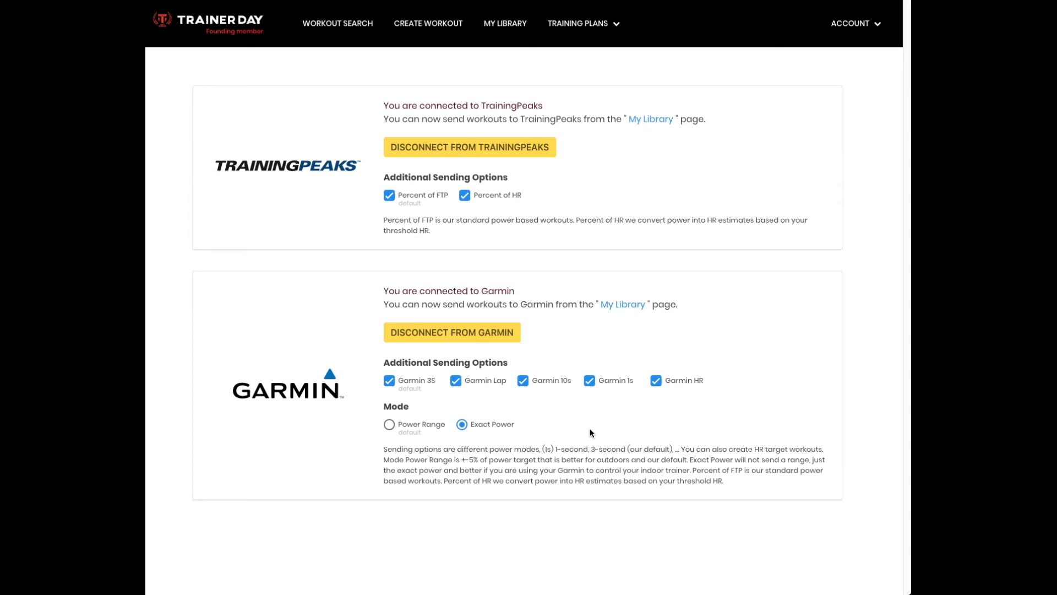
mouse_move(577, 431)
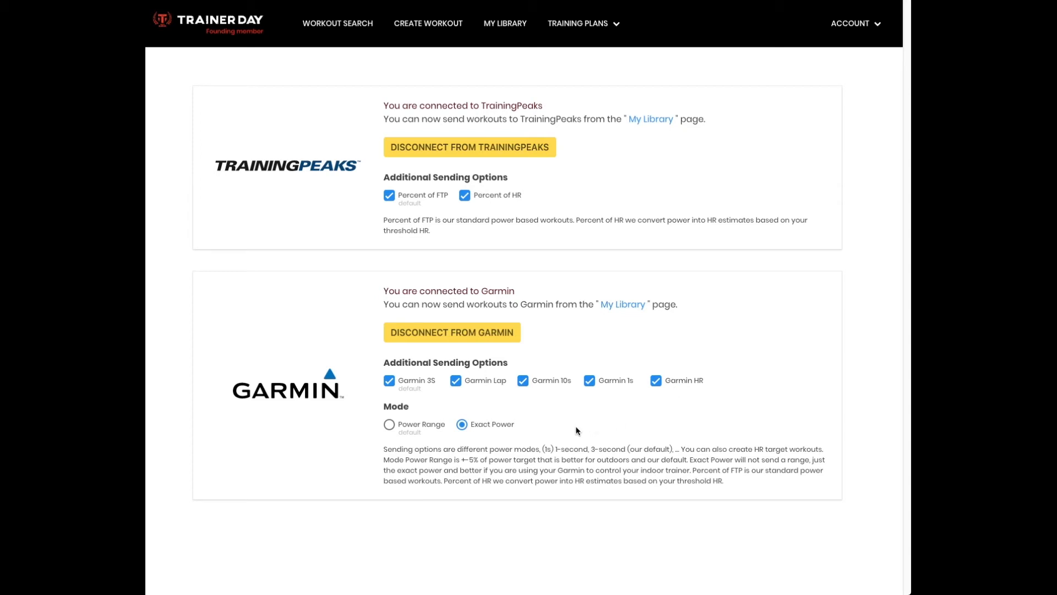
mouse_move(397, 435)
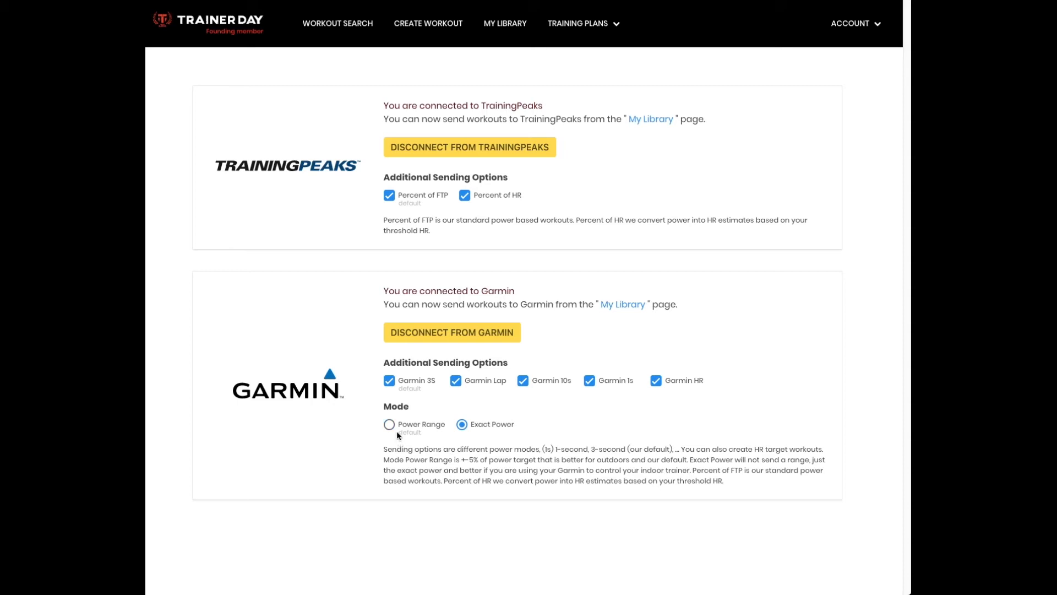
click(390, 425)
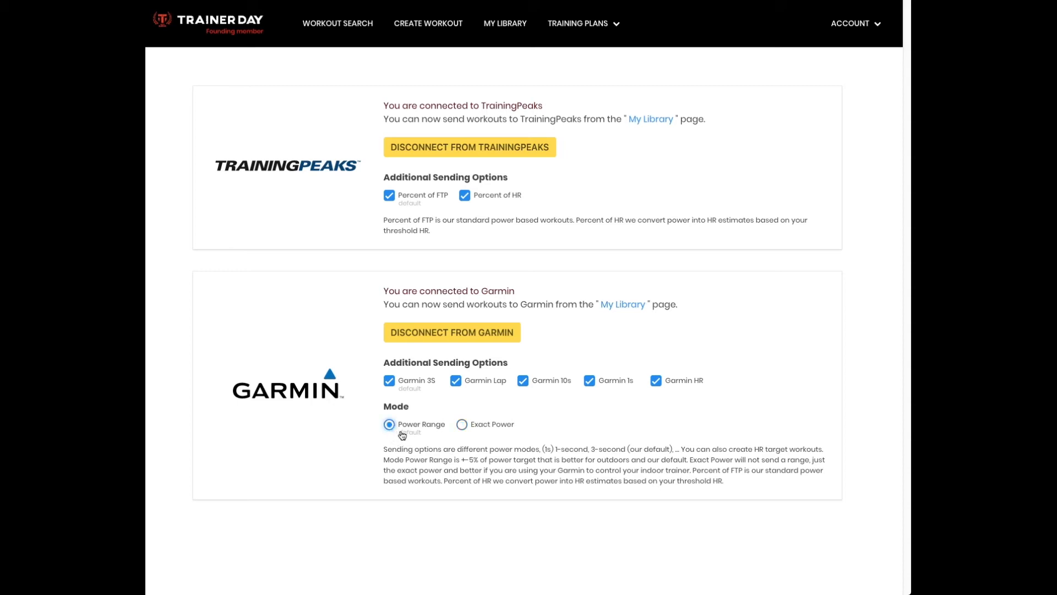
mouse_move(419, 435)
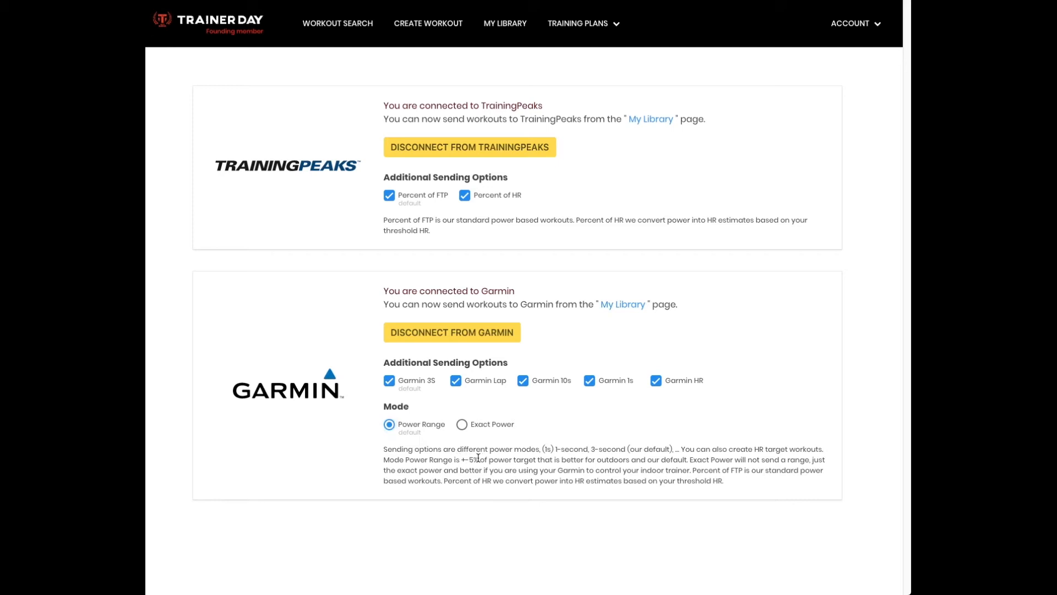
mouse_move(532, 463)
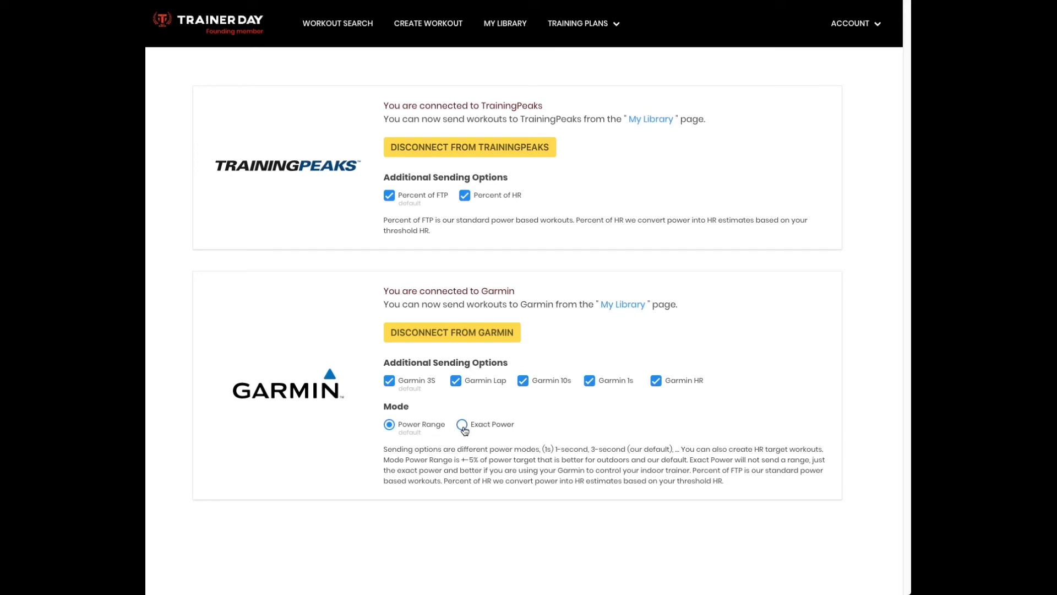
mouse_move(473, 426)
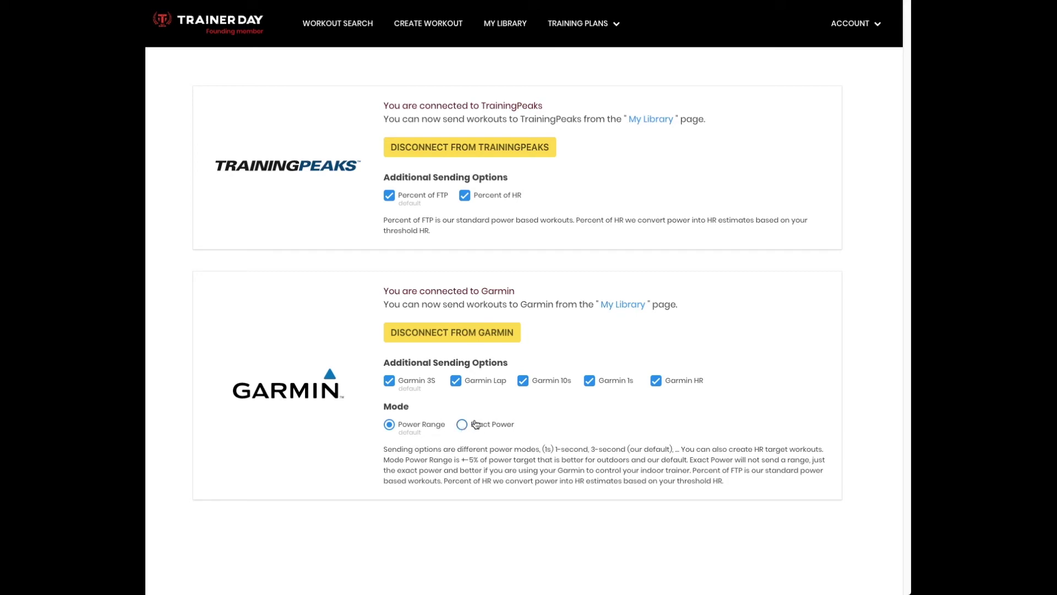
- Switch the Garmin Mode back to Exact Power
click(463, 430)
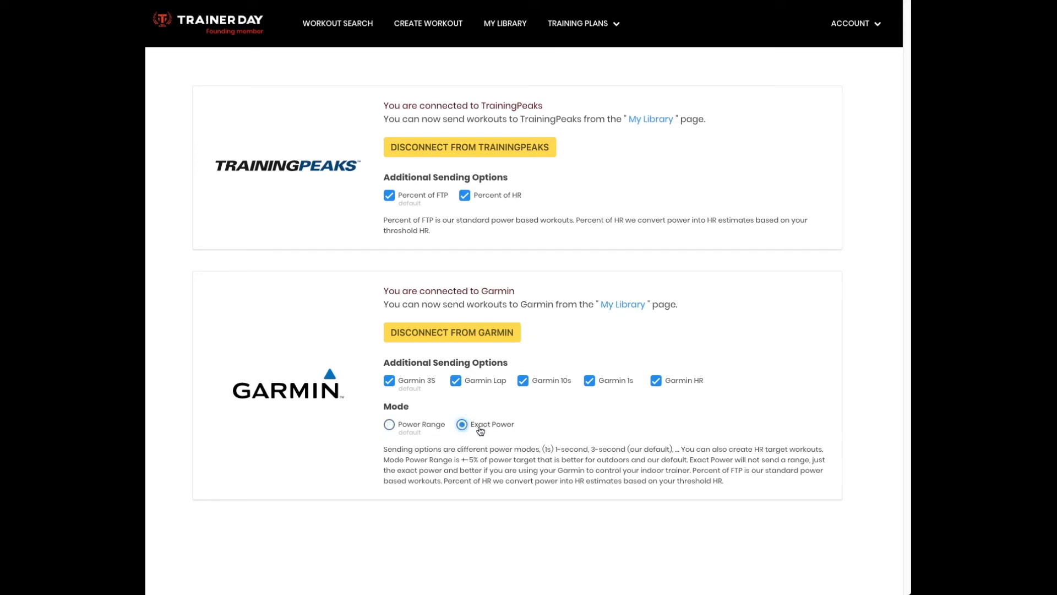
mouse_move(500, 433)
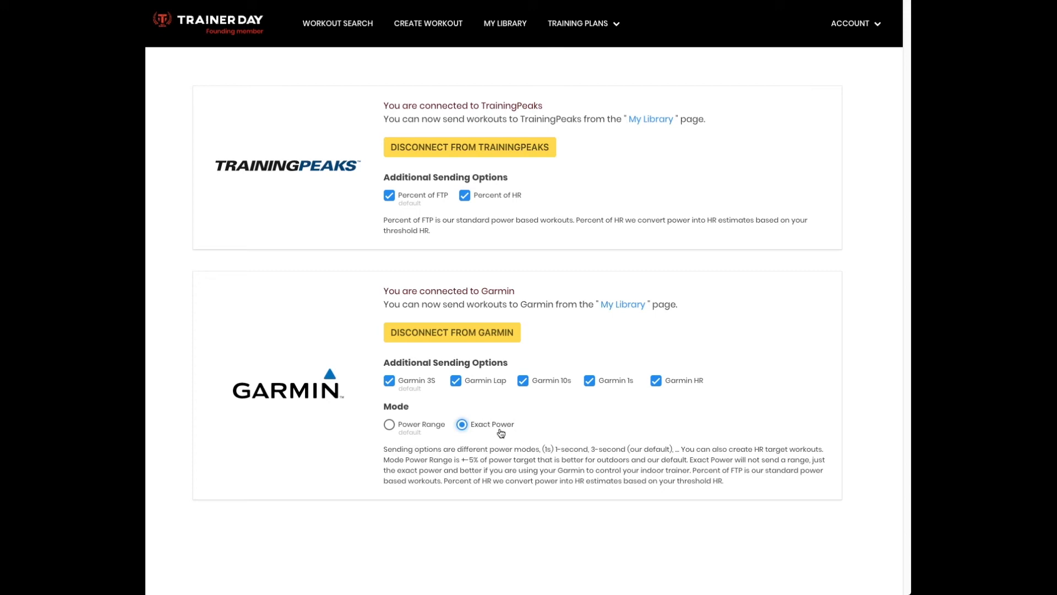
mouse_move(436, 428)
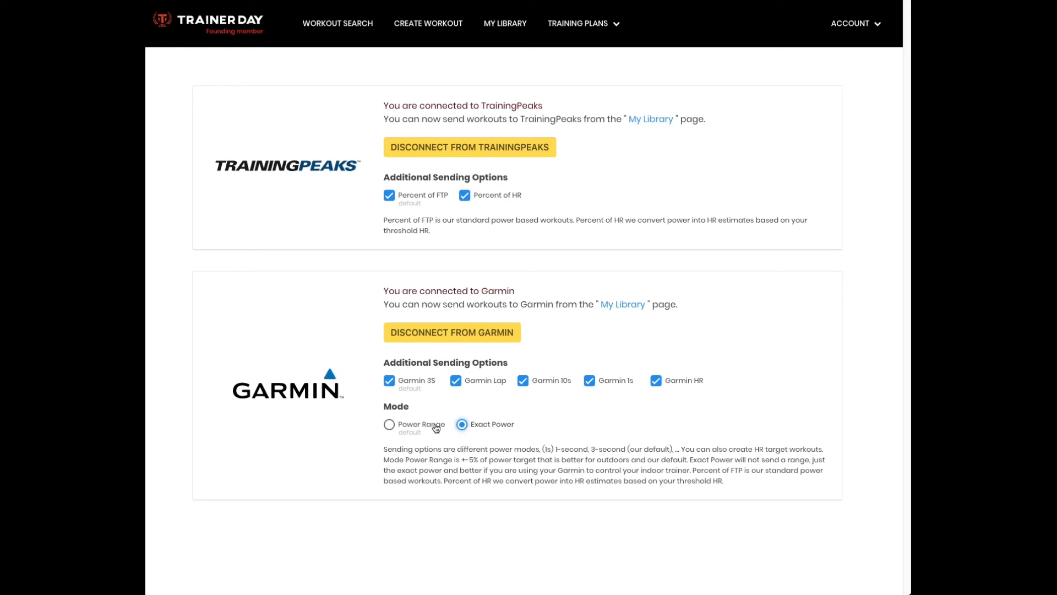
mouse_move(375, 418)
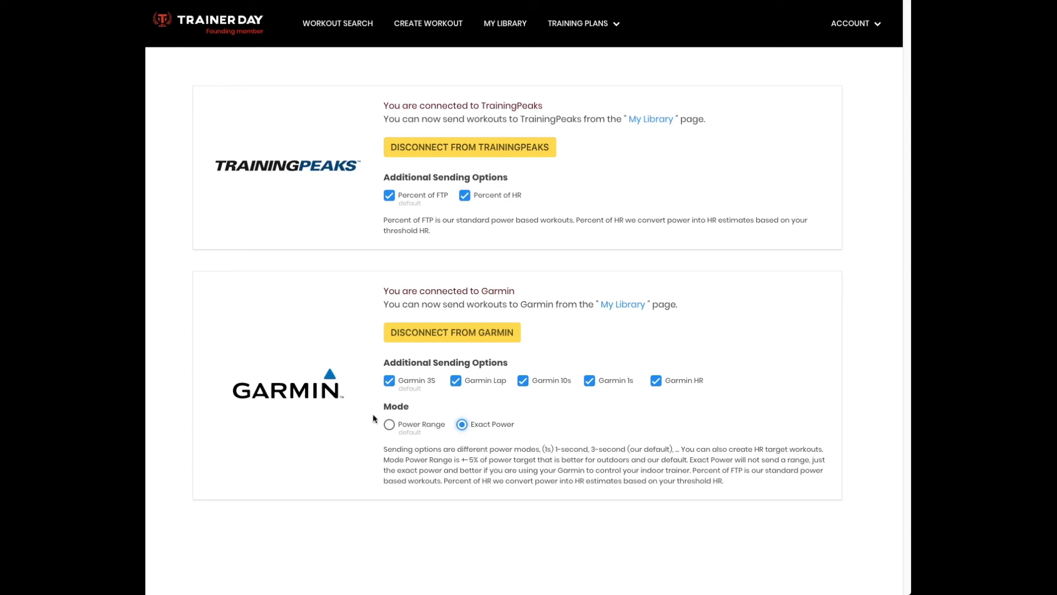
mouse_move(479, 441)
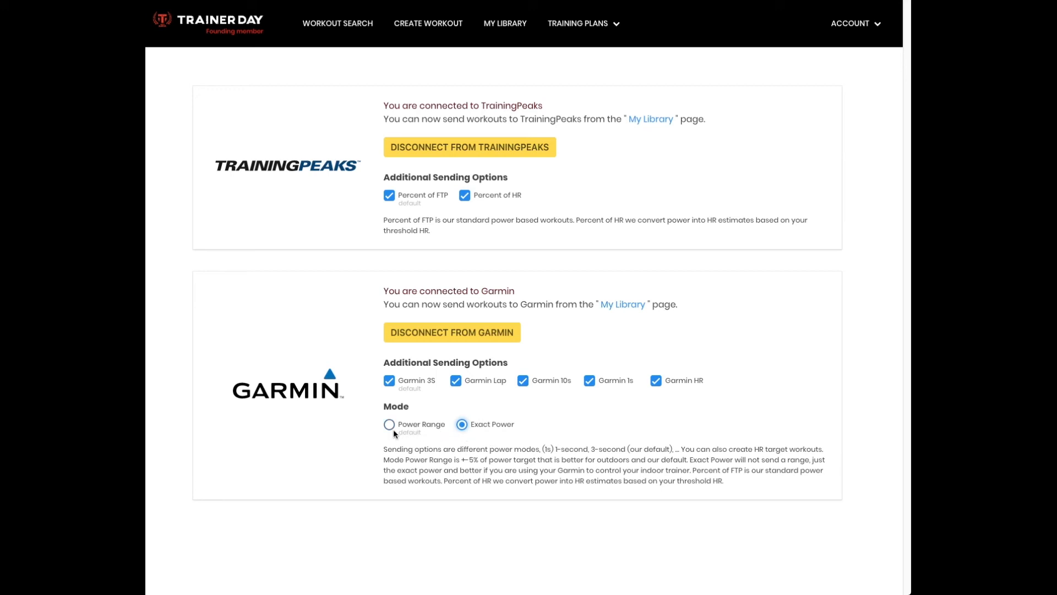
mouse_move(482, 433)
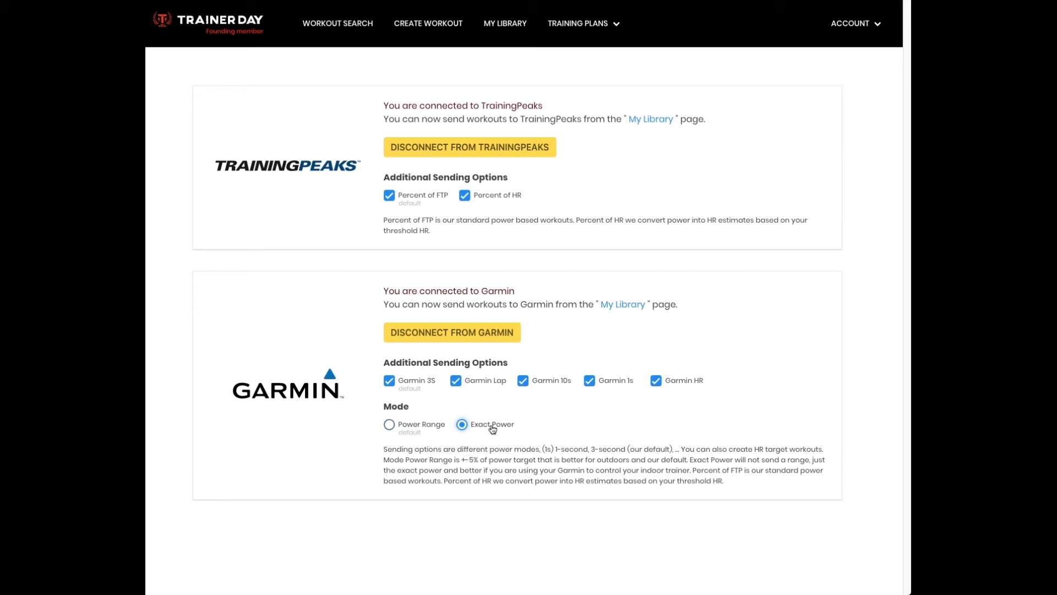
mouse_move(416, 430)
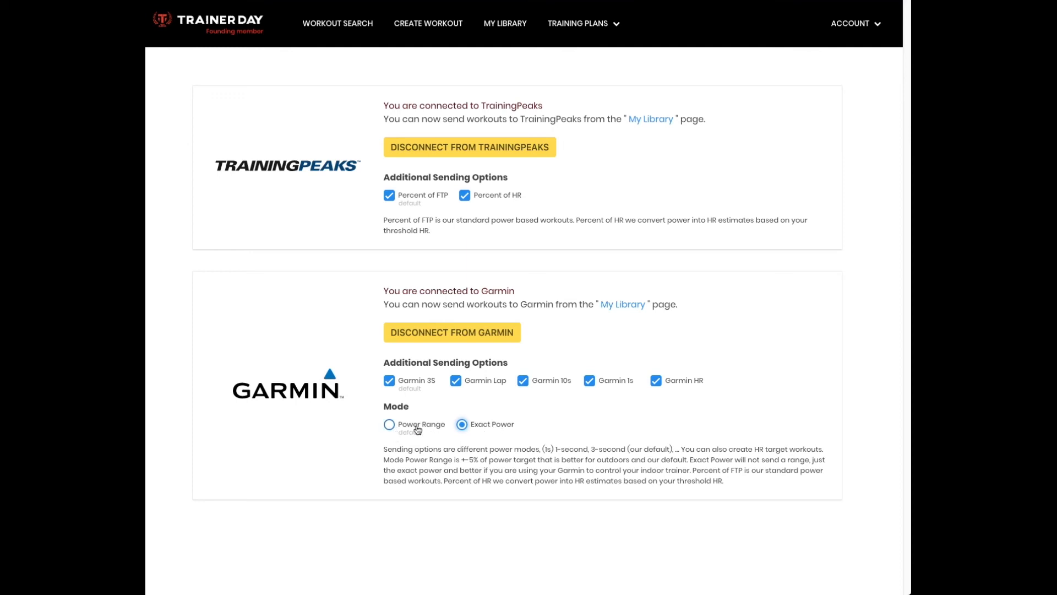
mouse_move(438, 435)
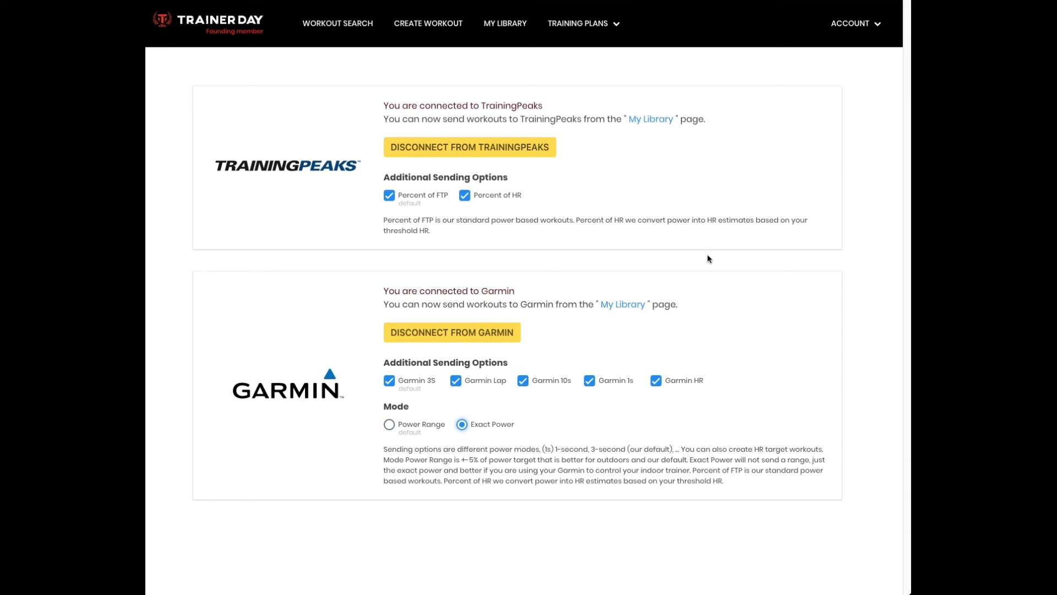
mouse_move(487, 228)
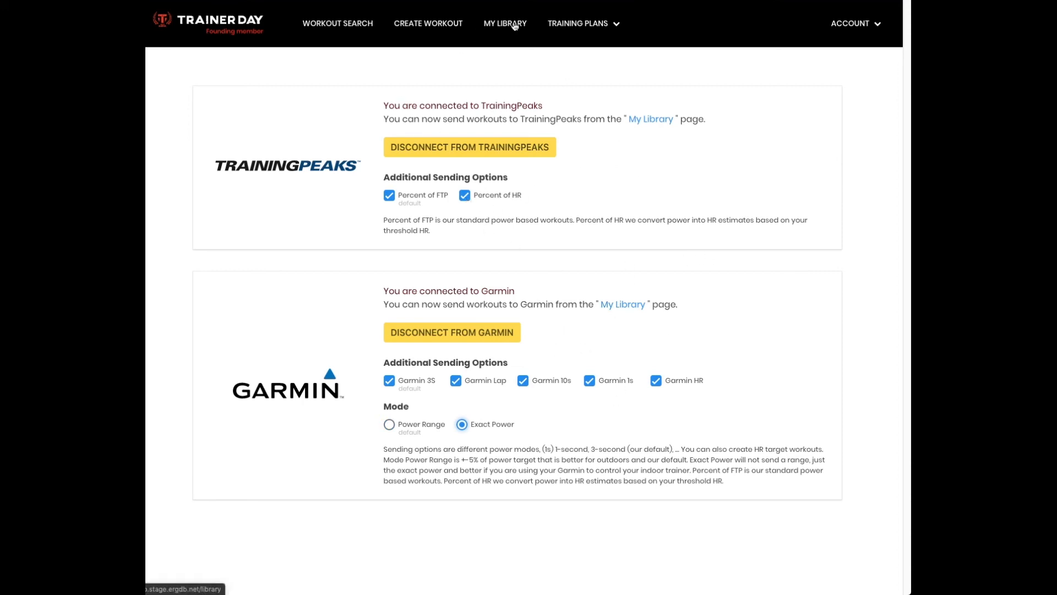
mouse_move(519, 111)
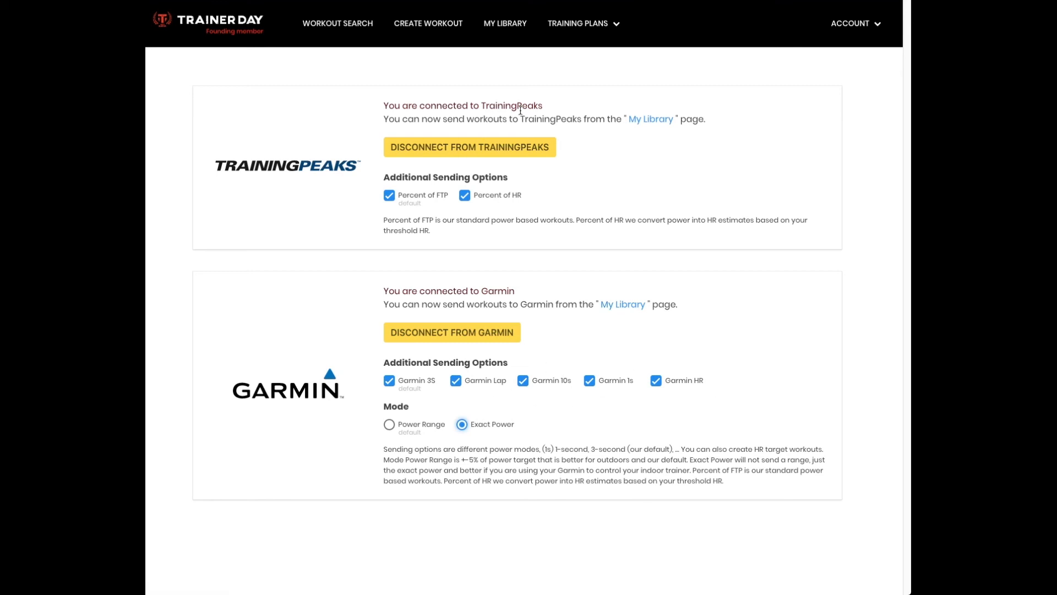
- Go to My Library to view the saved workouts
click(504, 23)
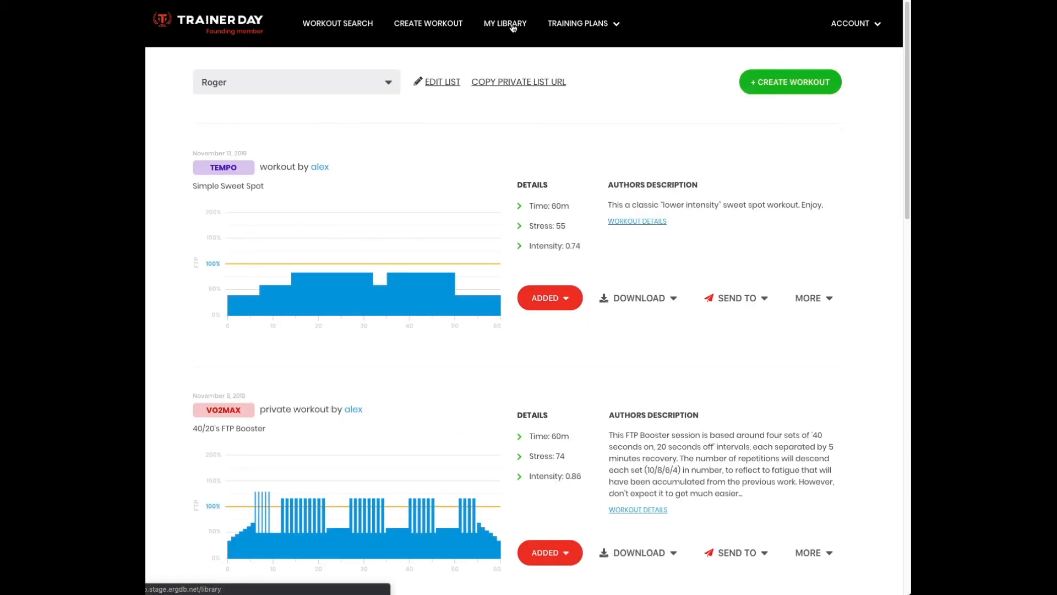
mouse_move(750, 304)
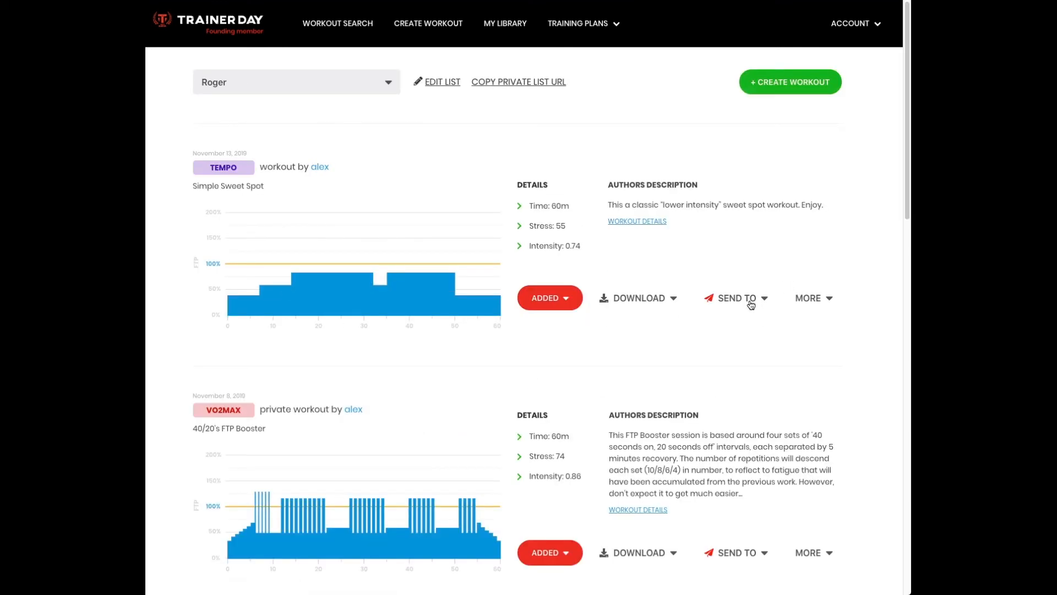
click(735, 298)
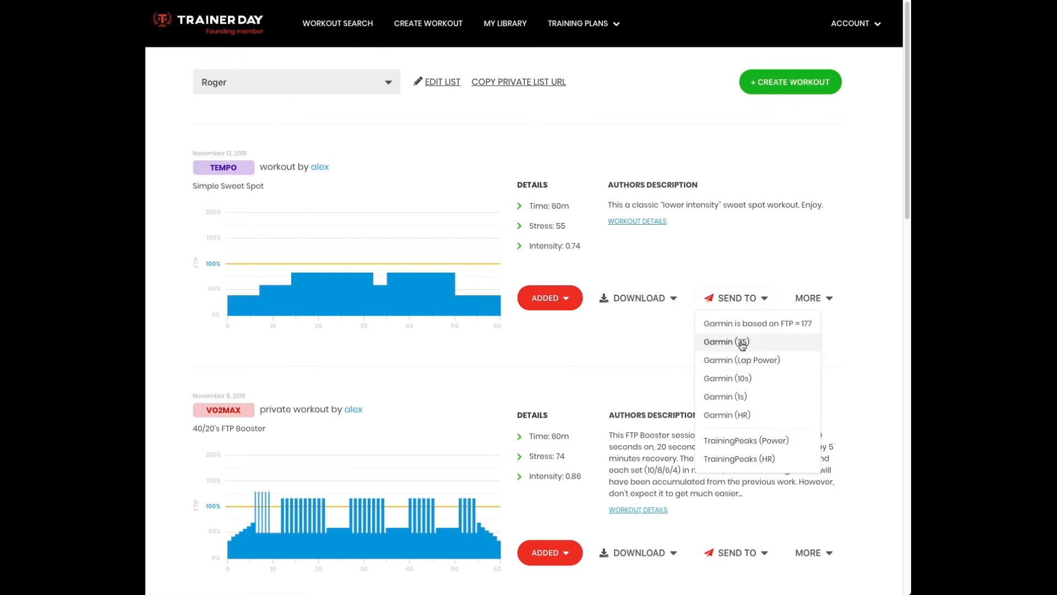
mouse_move(745, 351)
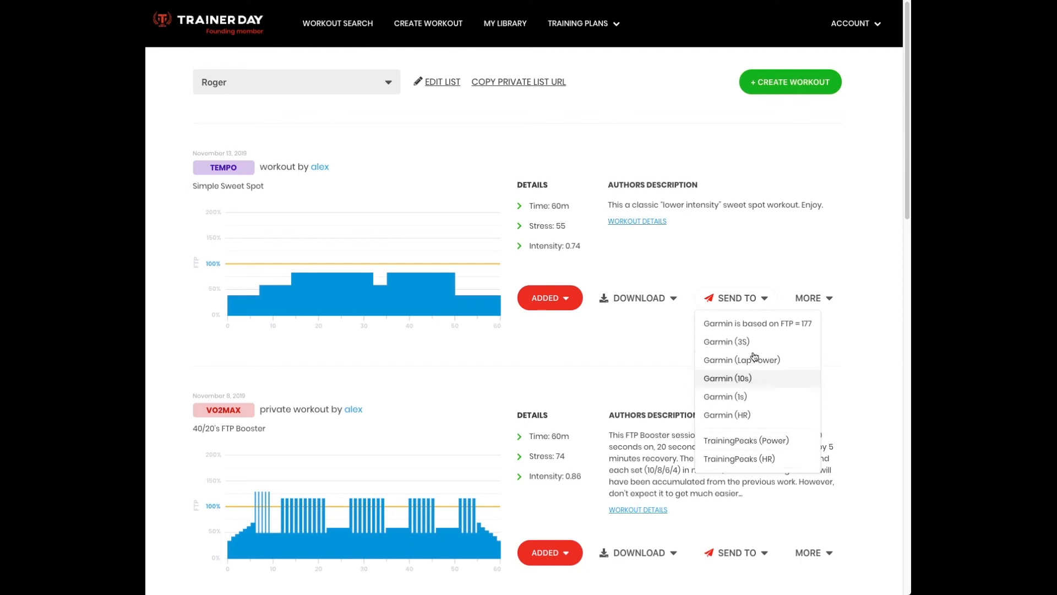
mouse_move(766, 462)
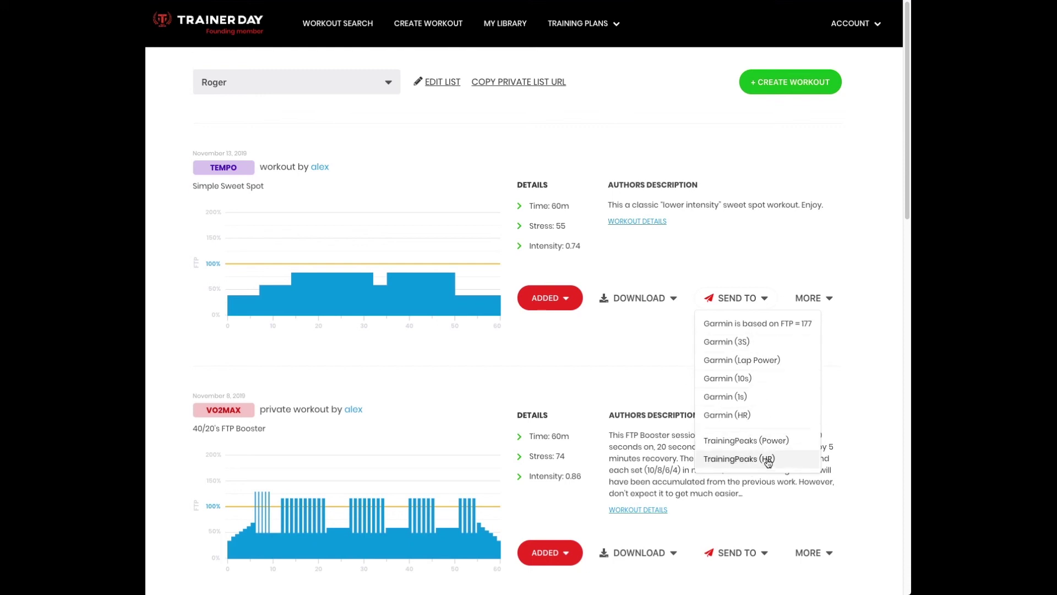
mouse_move(753, 468)
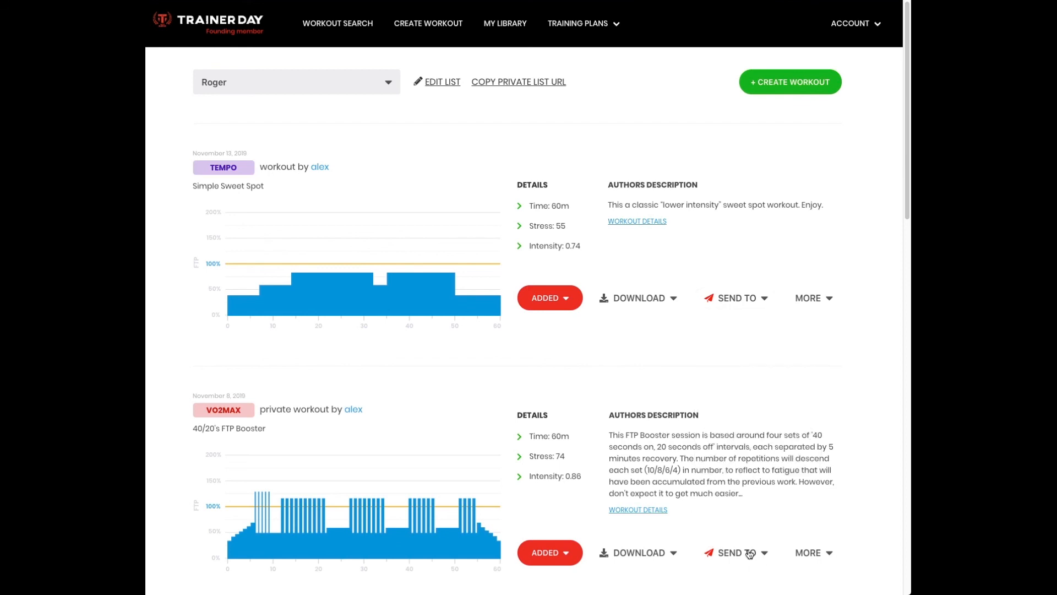
mouse_move(772, 352)
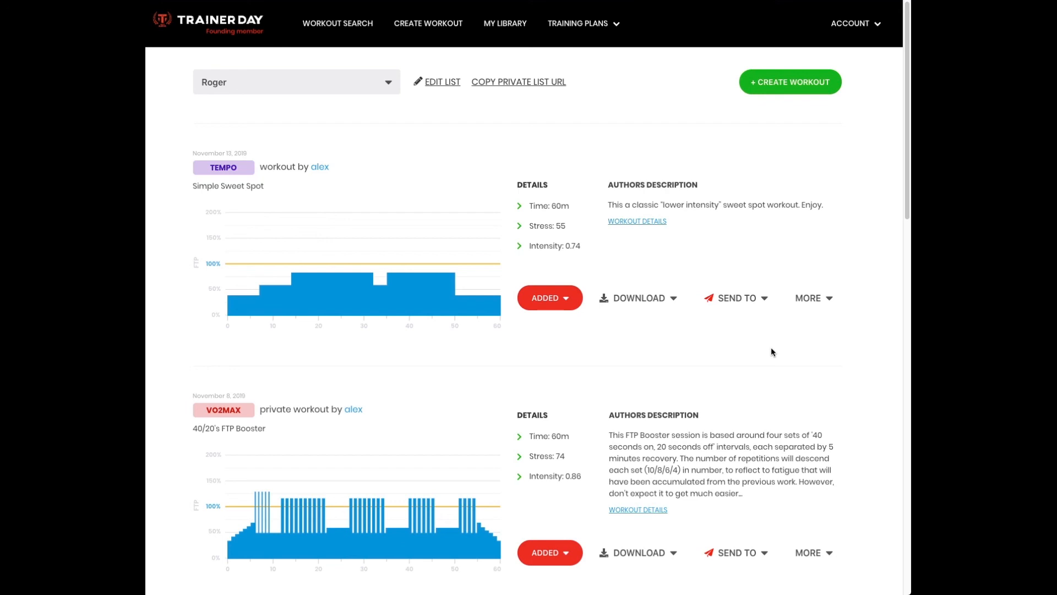
mouse_move(753, 186)
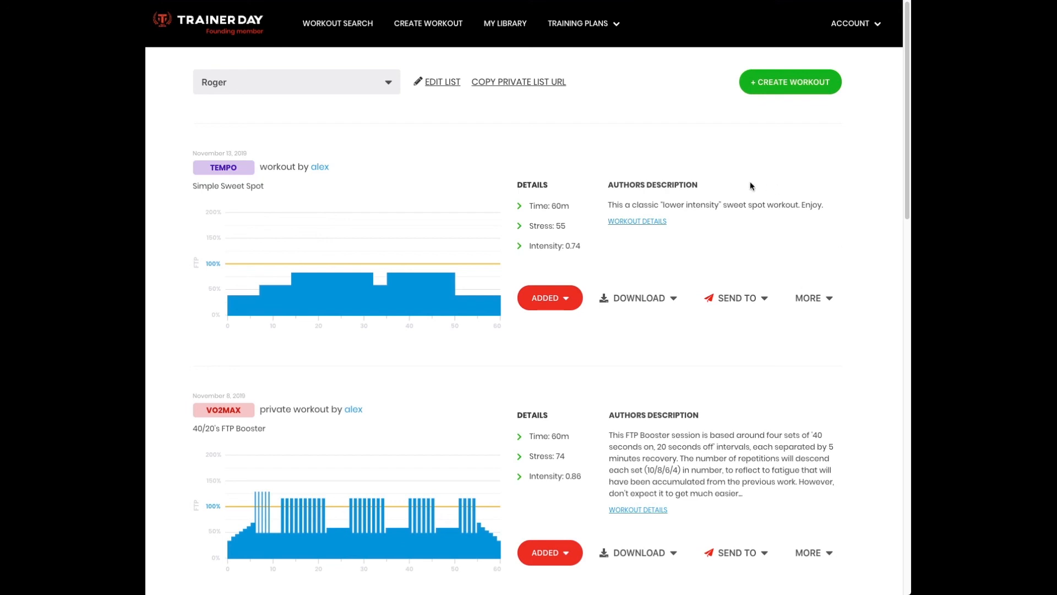
mouse_move(617, 205)
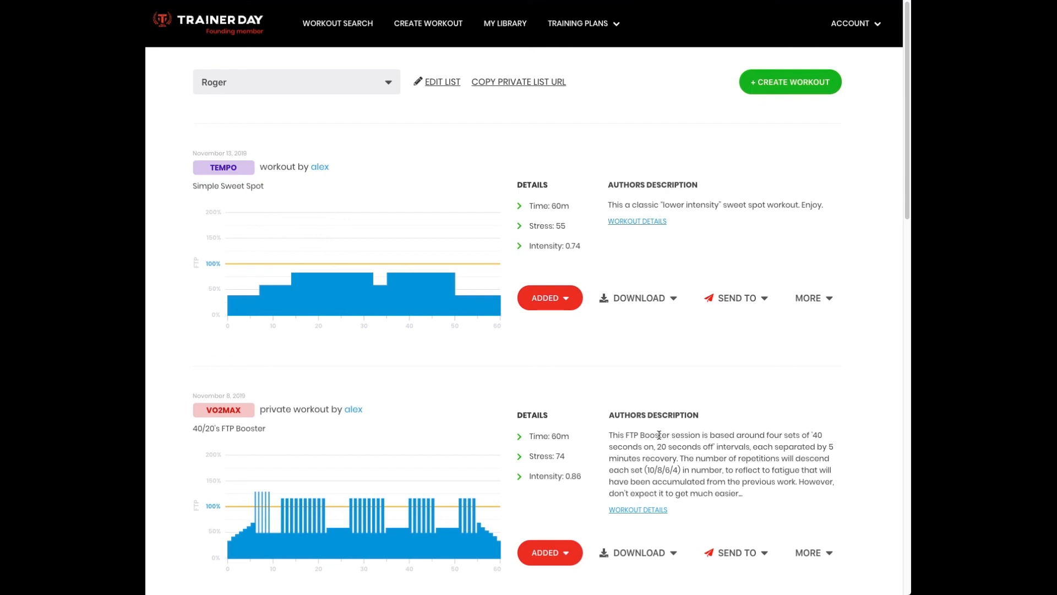
mouse_move(853, 301)
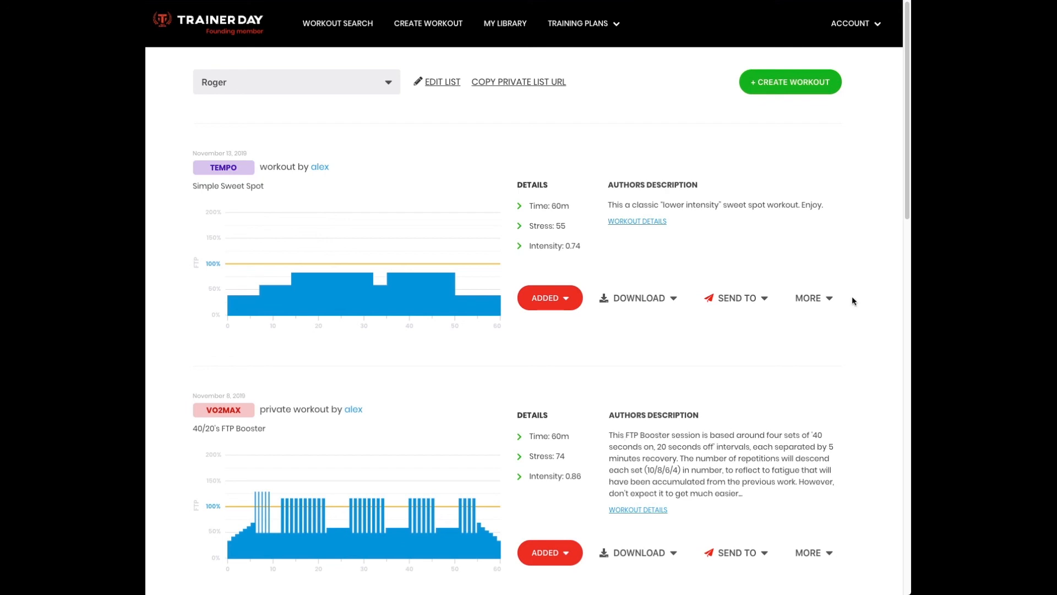
mouse_move(853, 302)
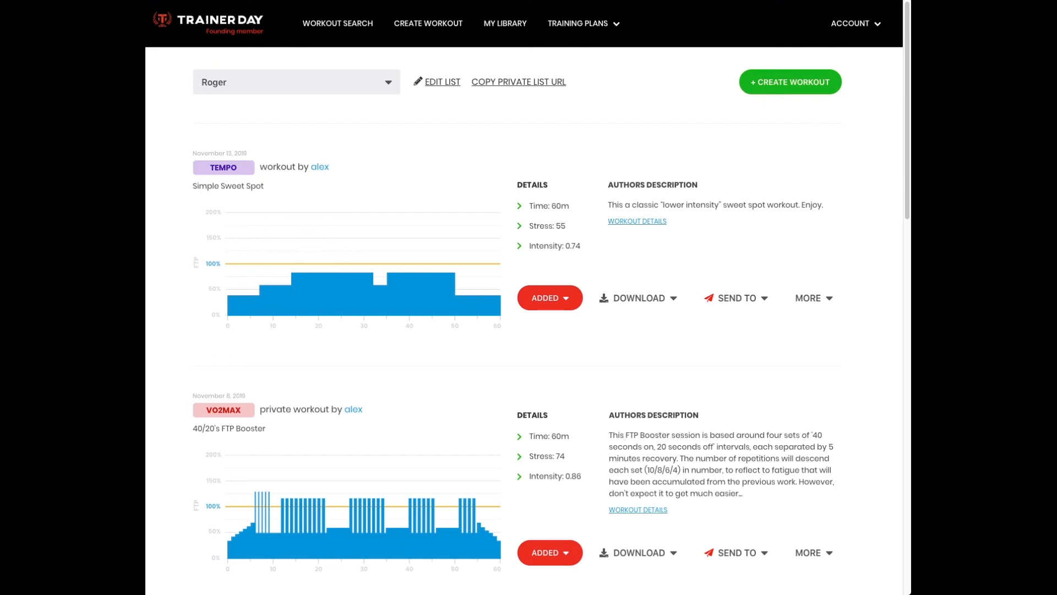